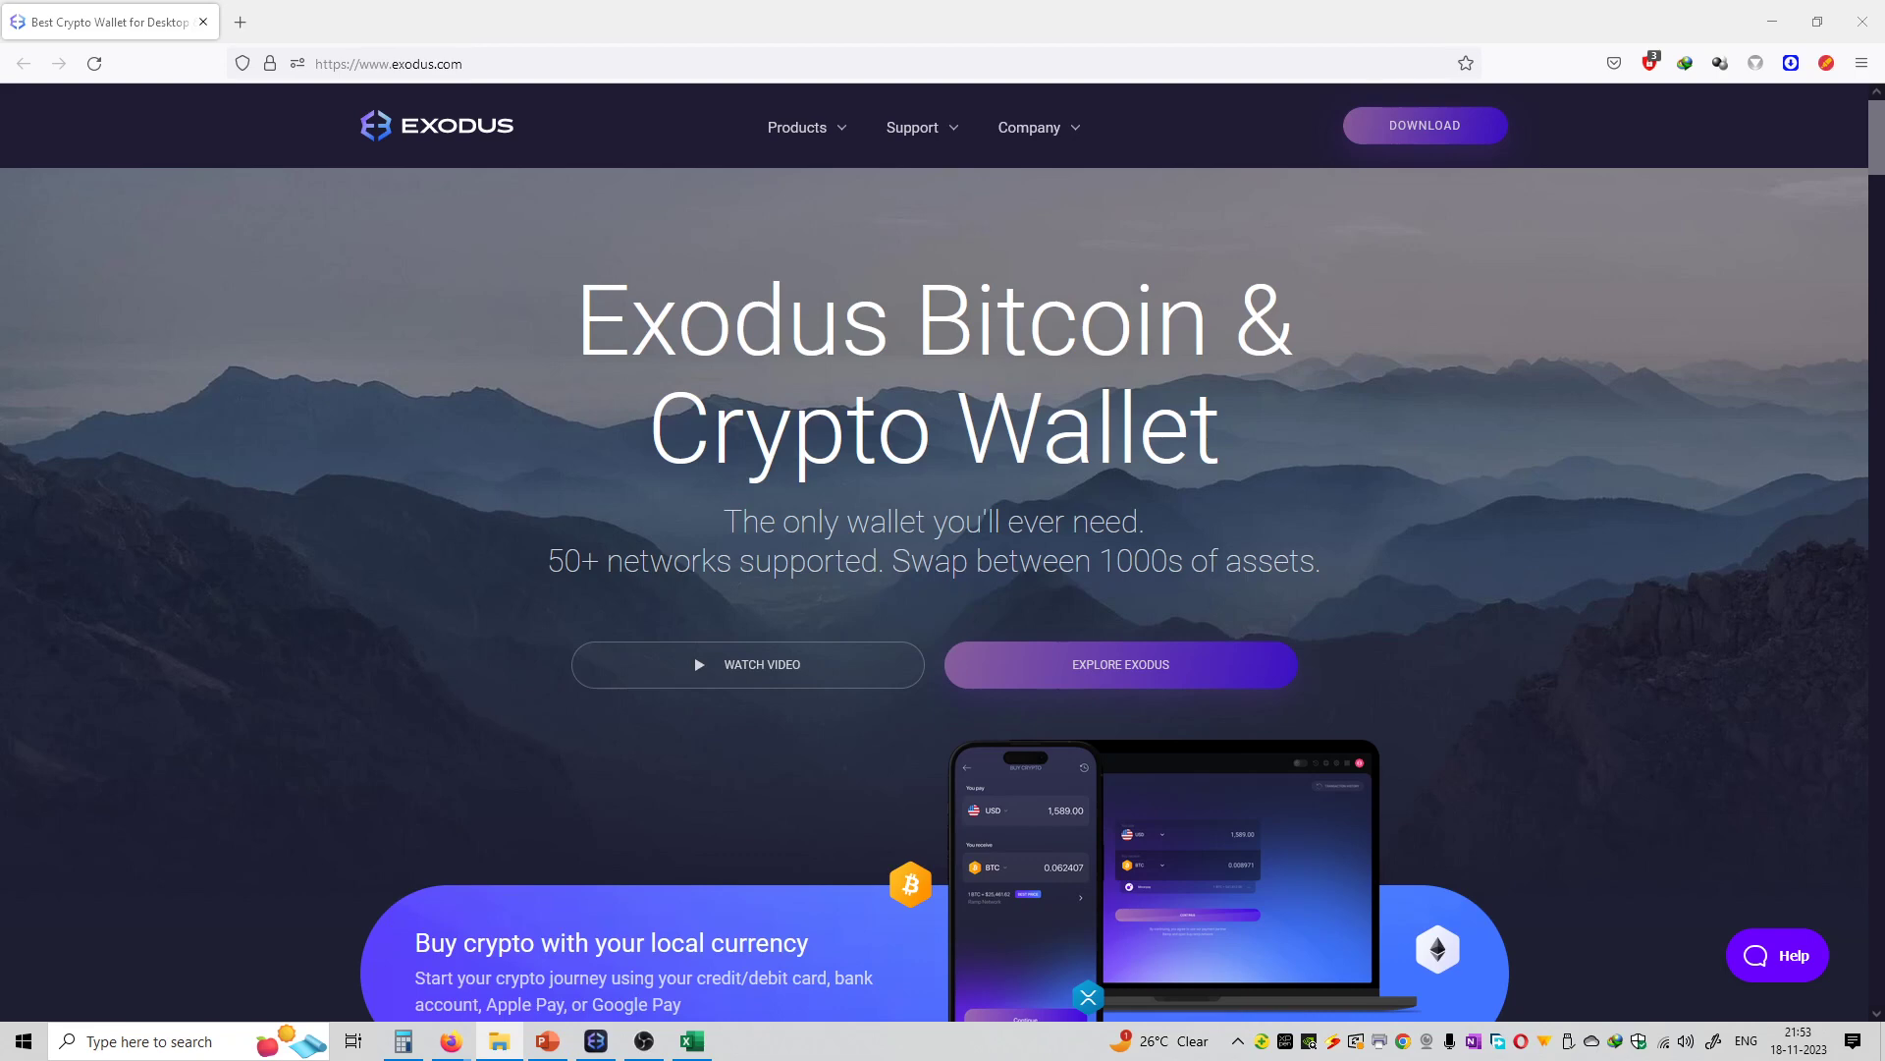
mouse_move(430, 228)
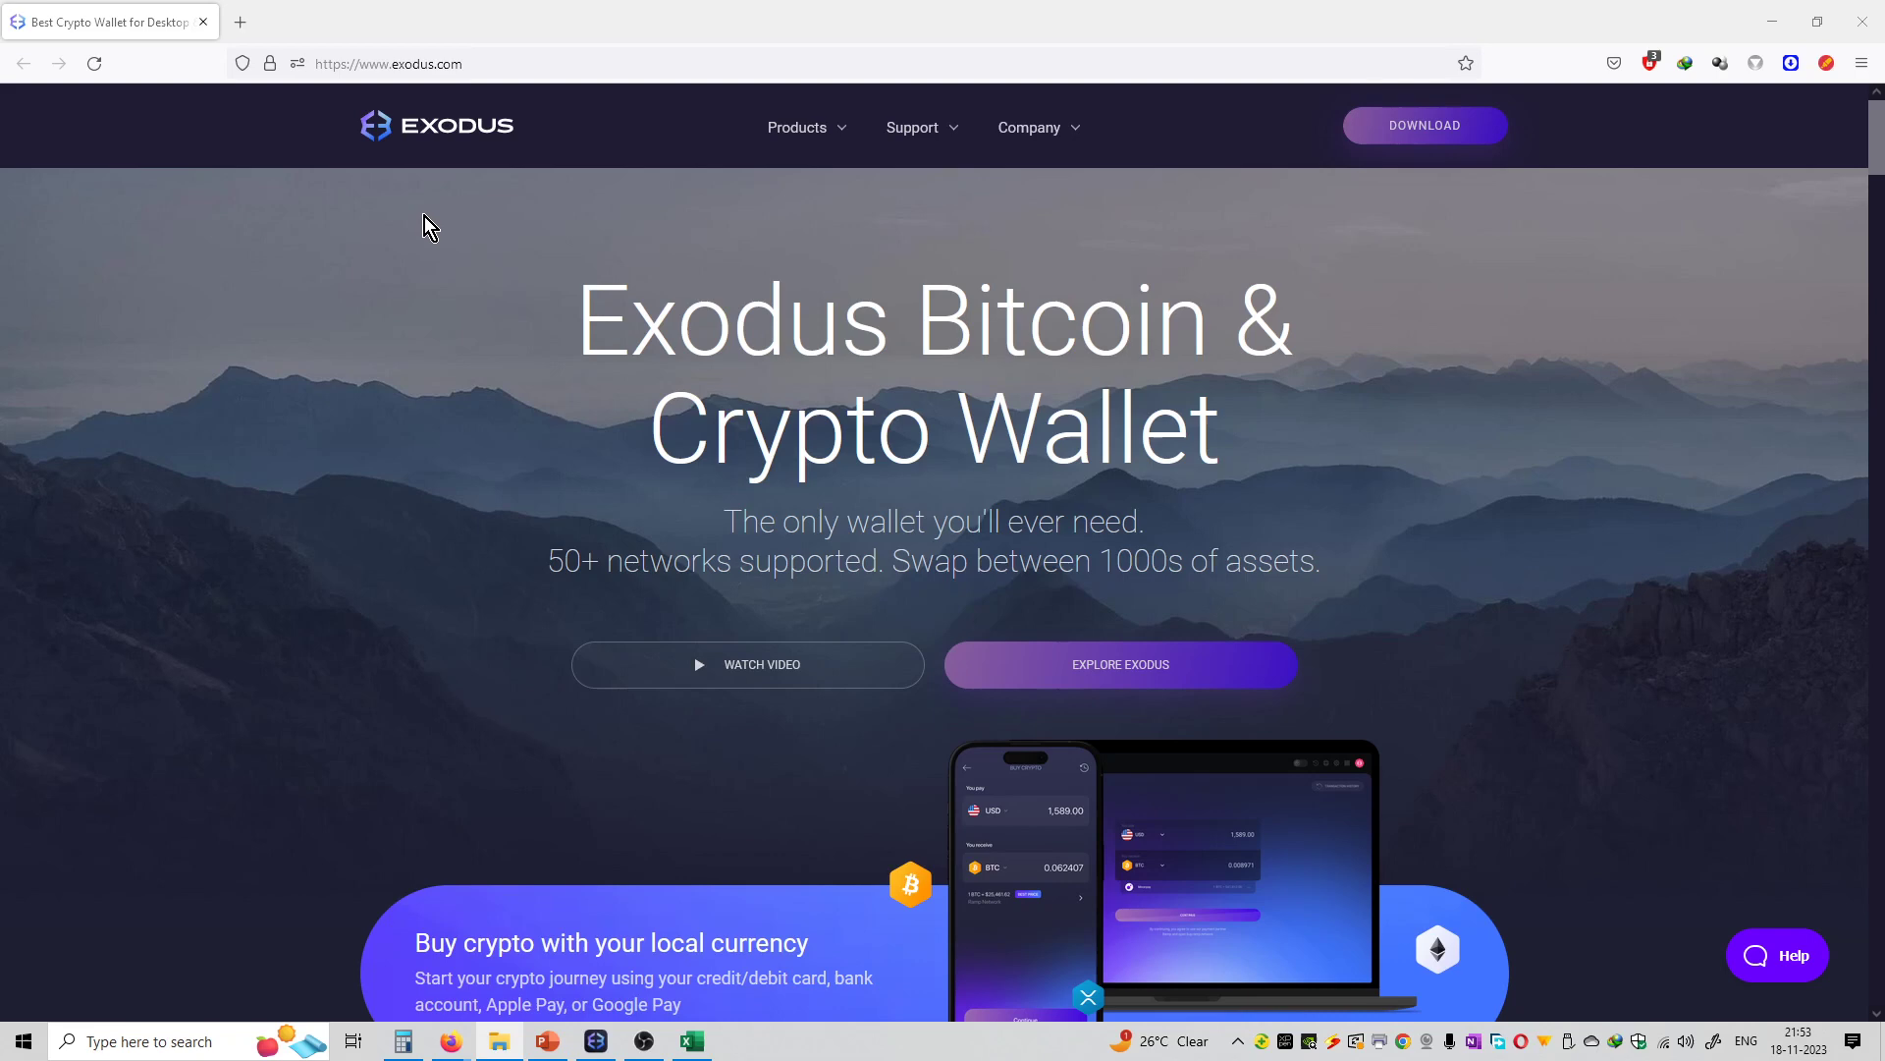
mouse_move(484, 120)
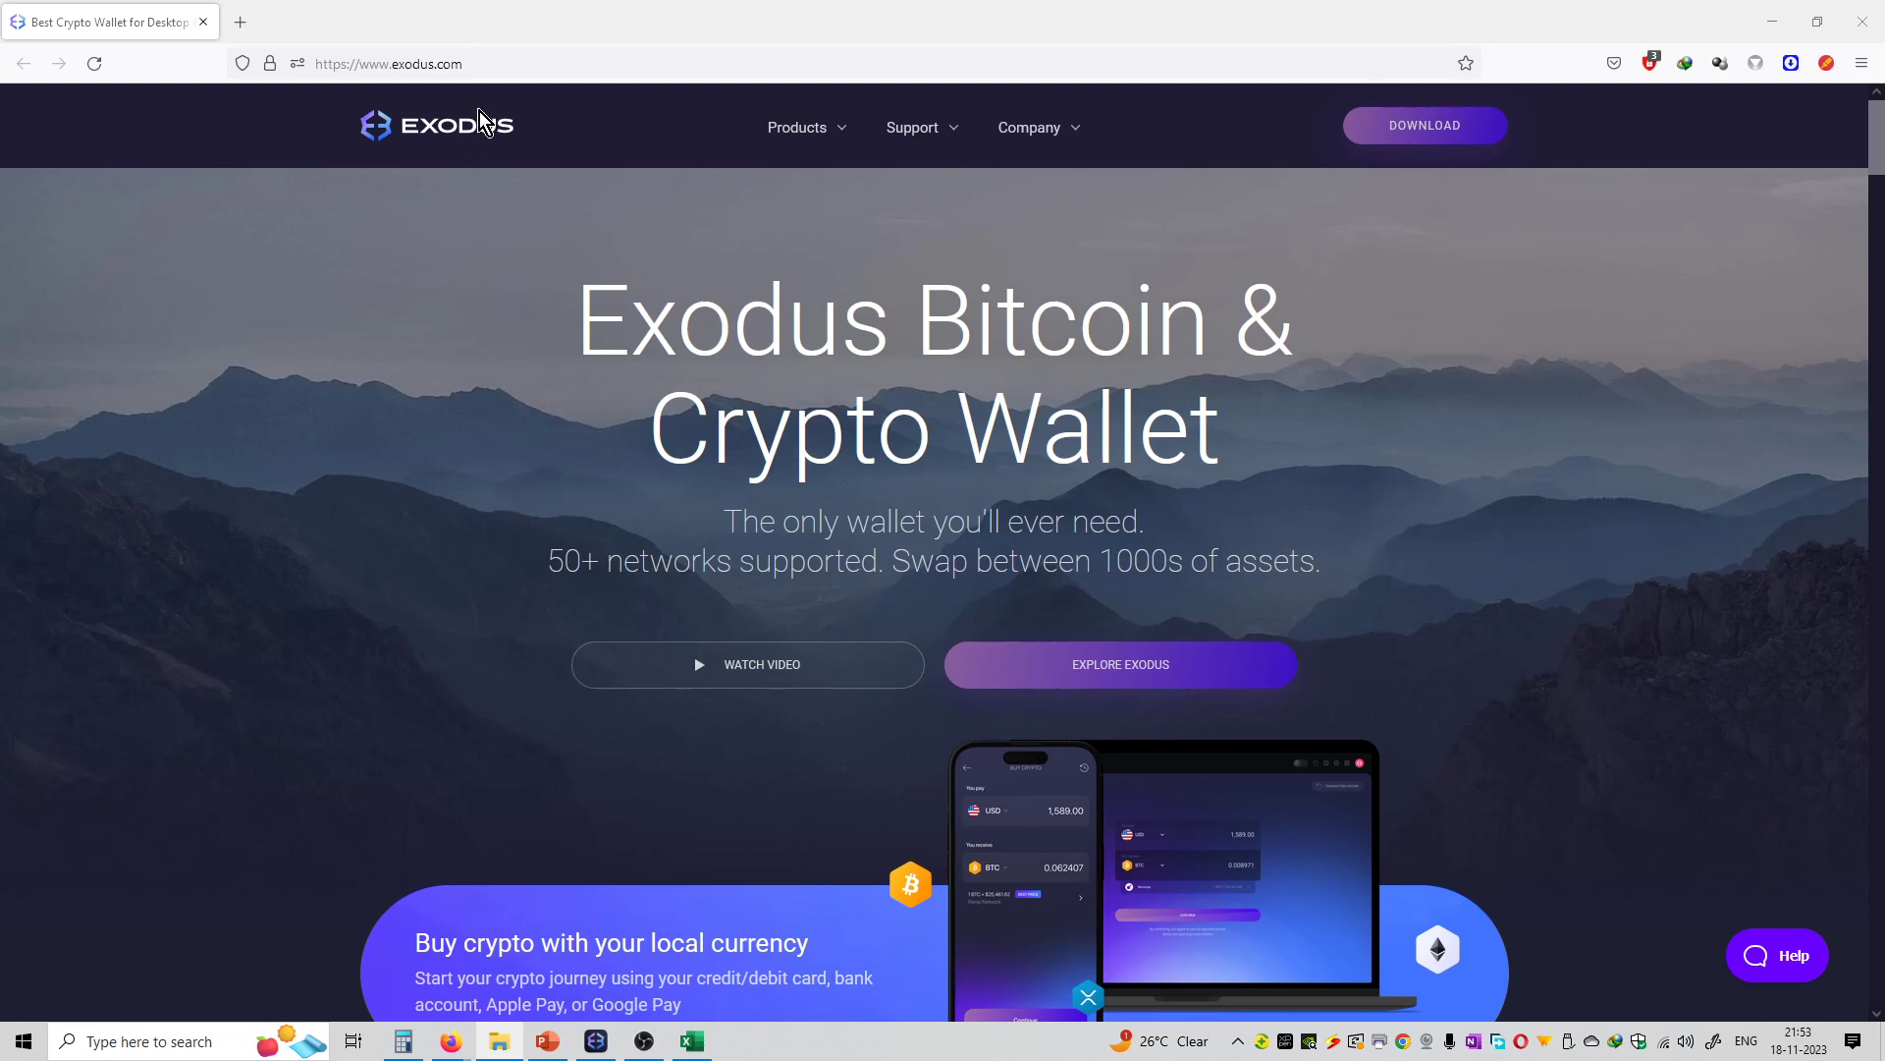
Browse the Products and Company menus on exodus.com and scroll through the page
left_click(795, 128)
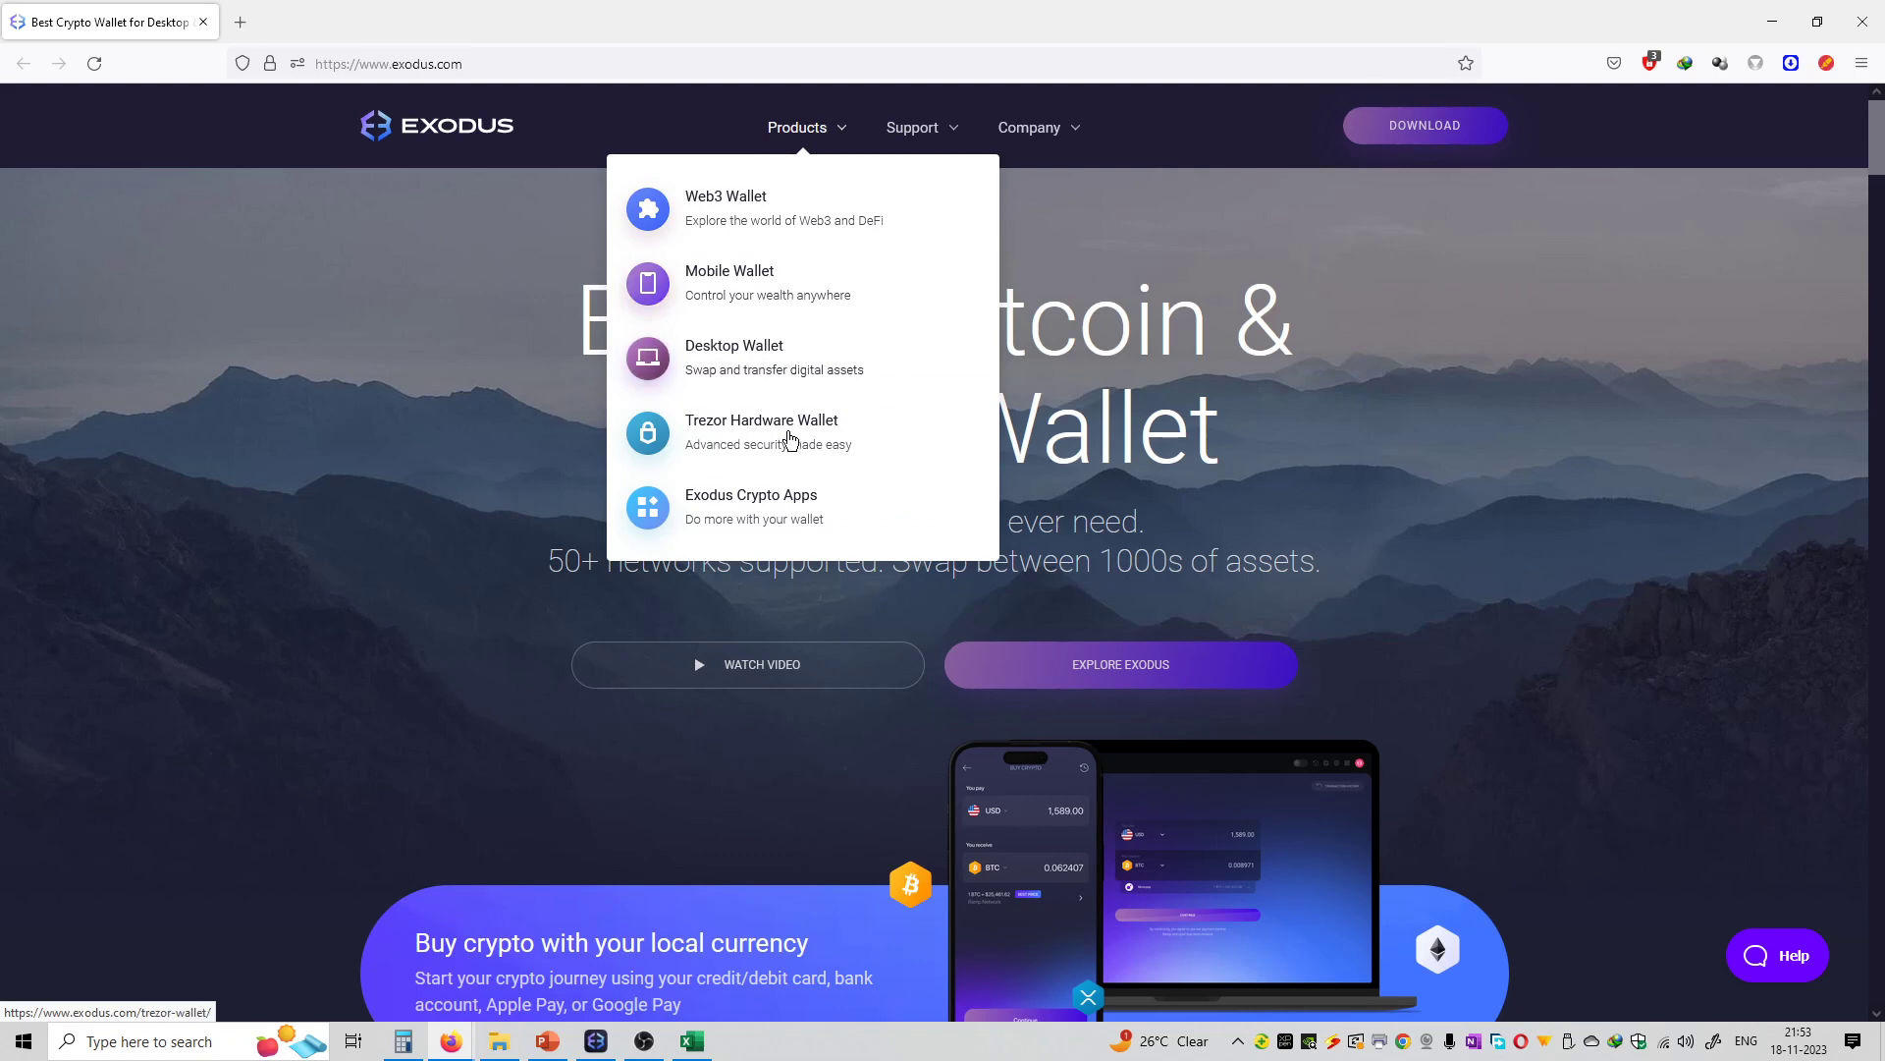
mouse_move(954, 132)
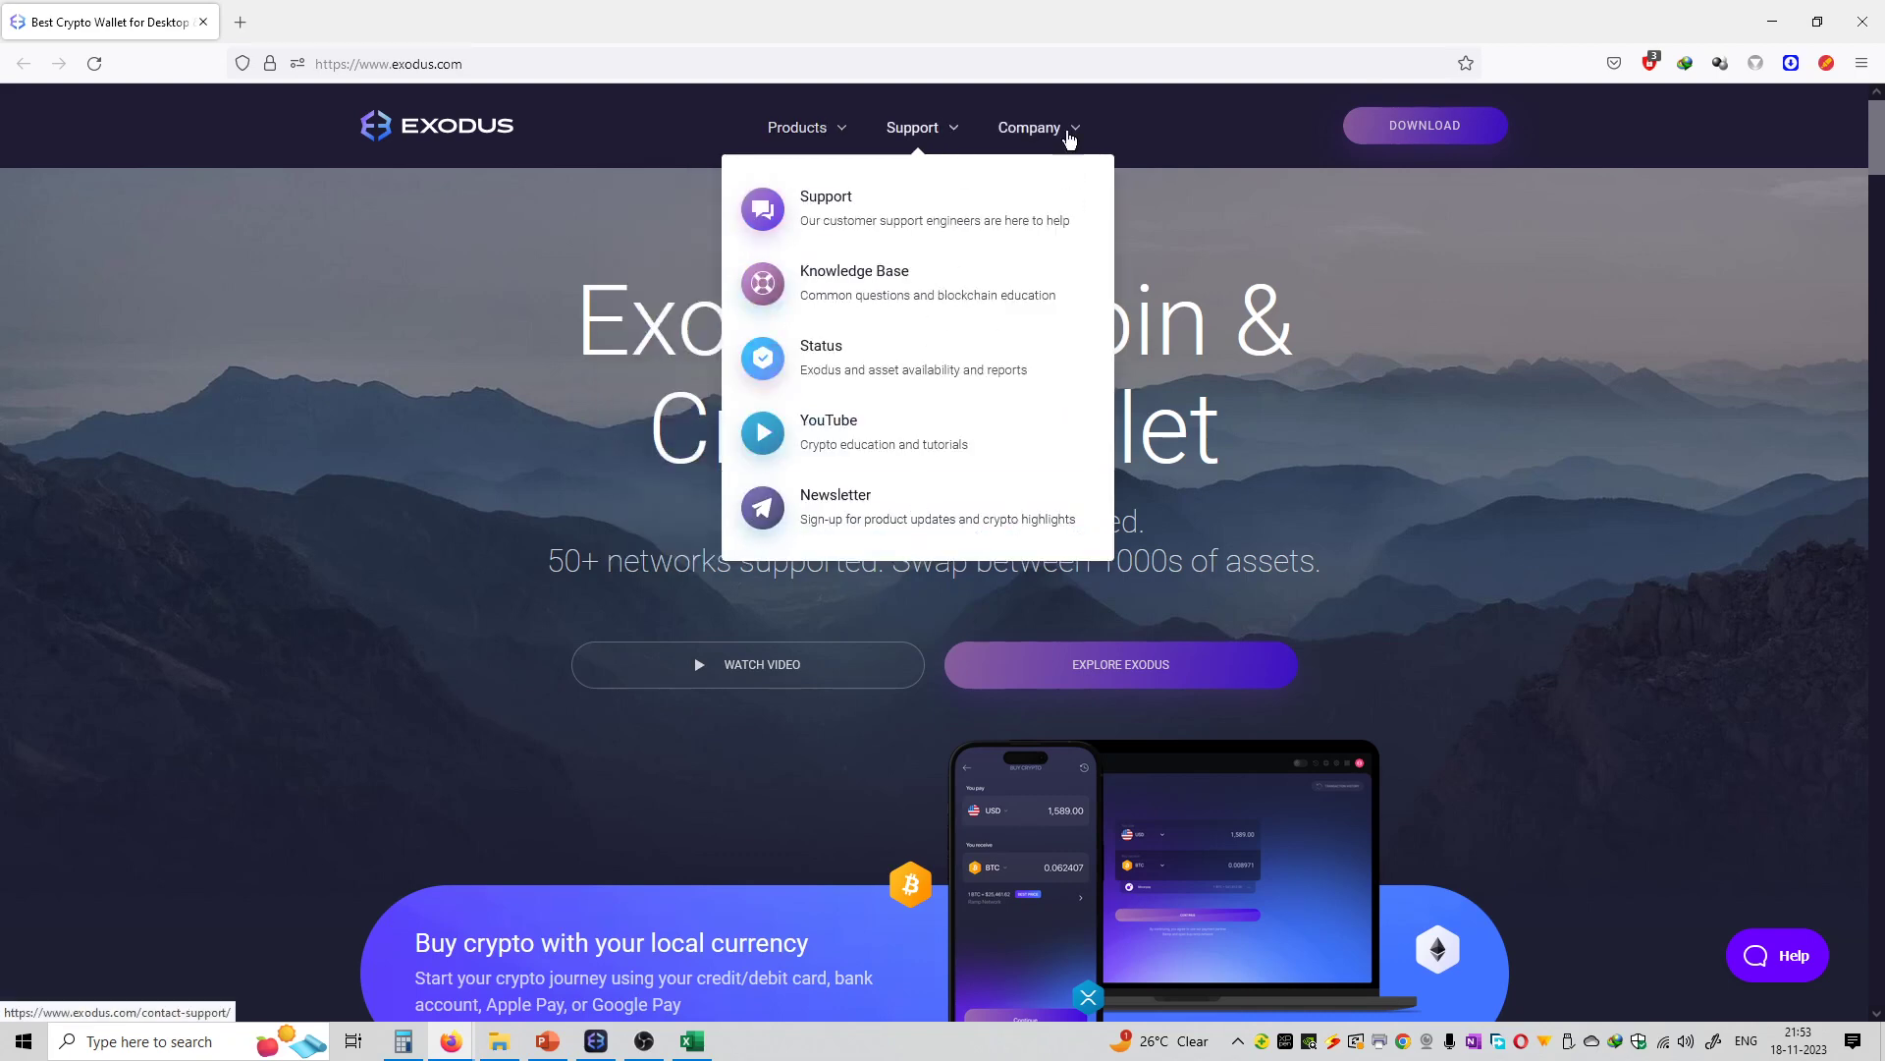
left_click(1027, 127)
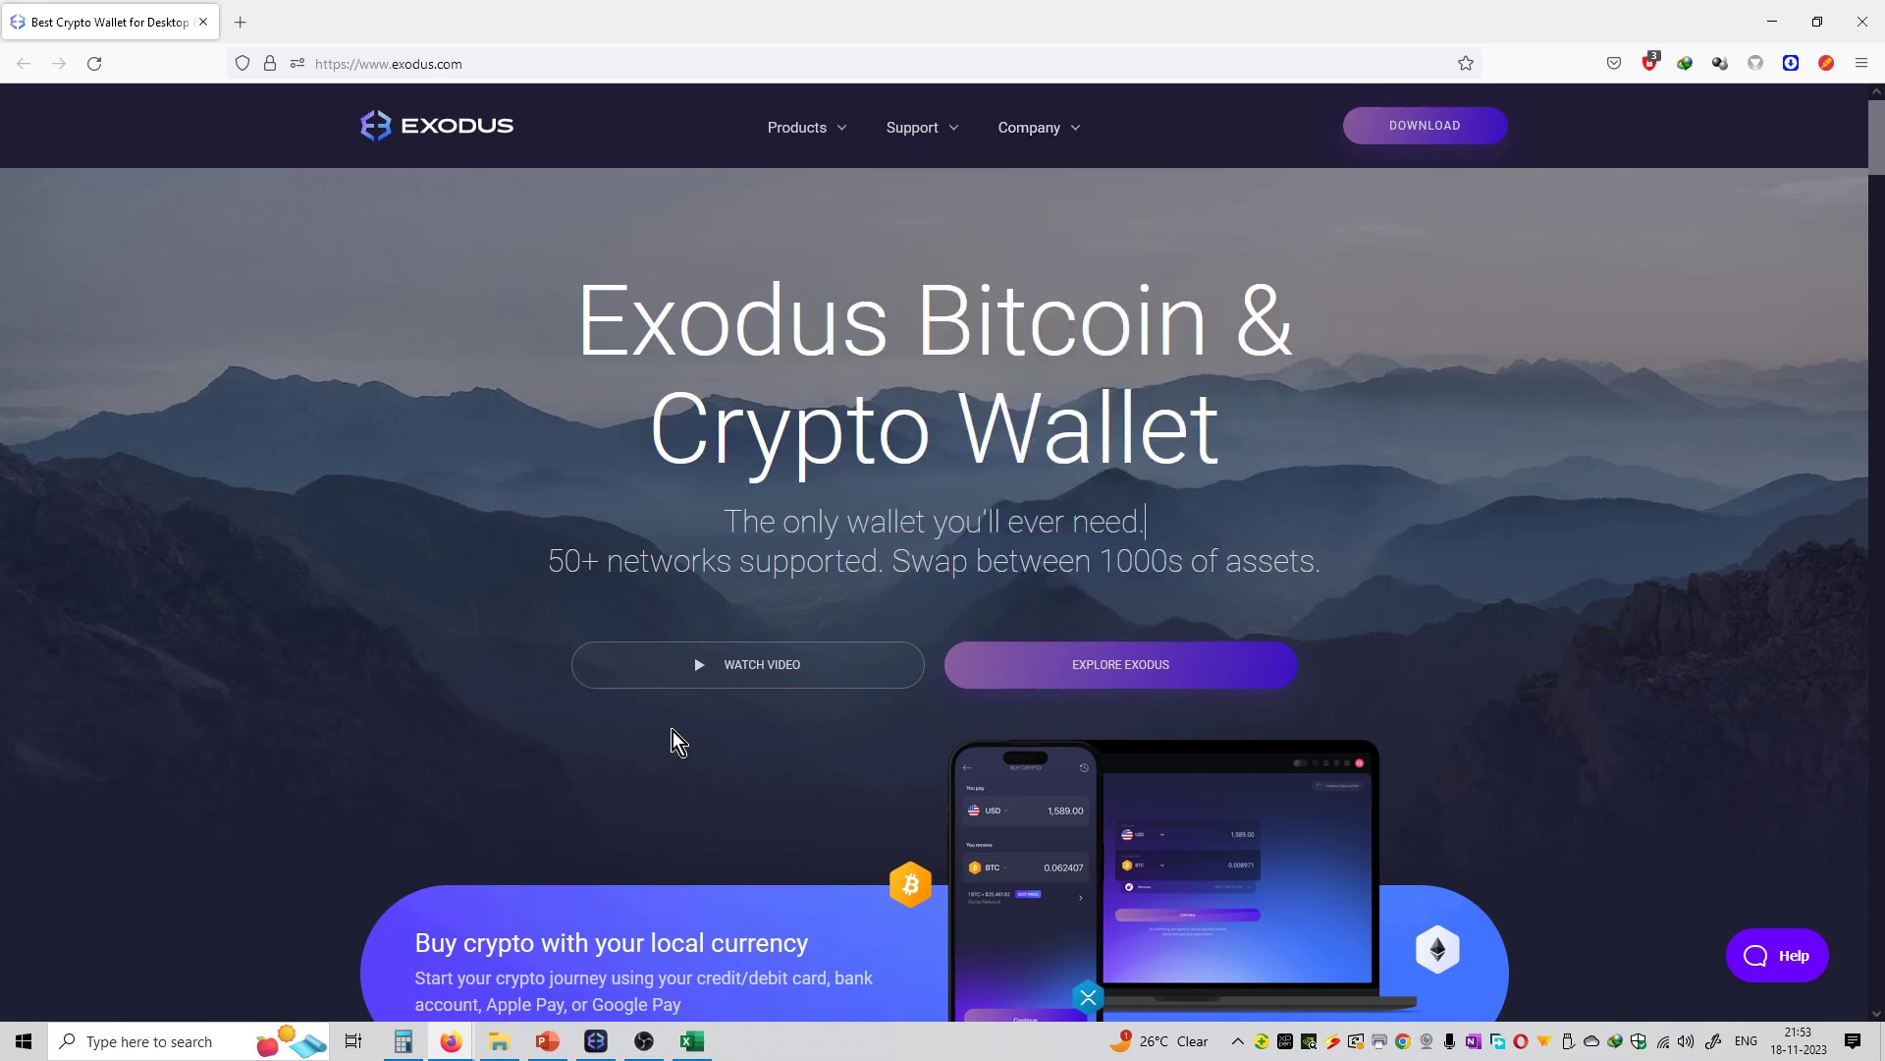
scroll("down", 3)
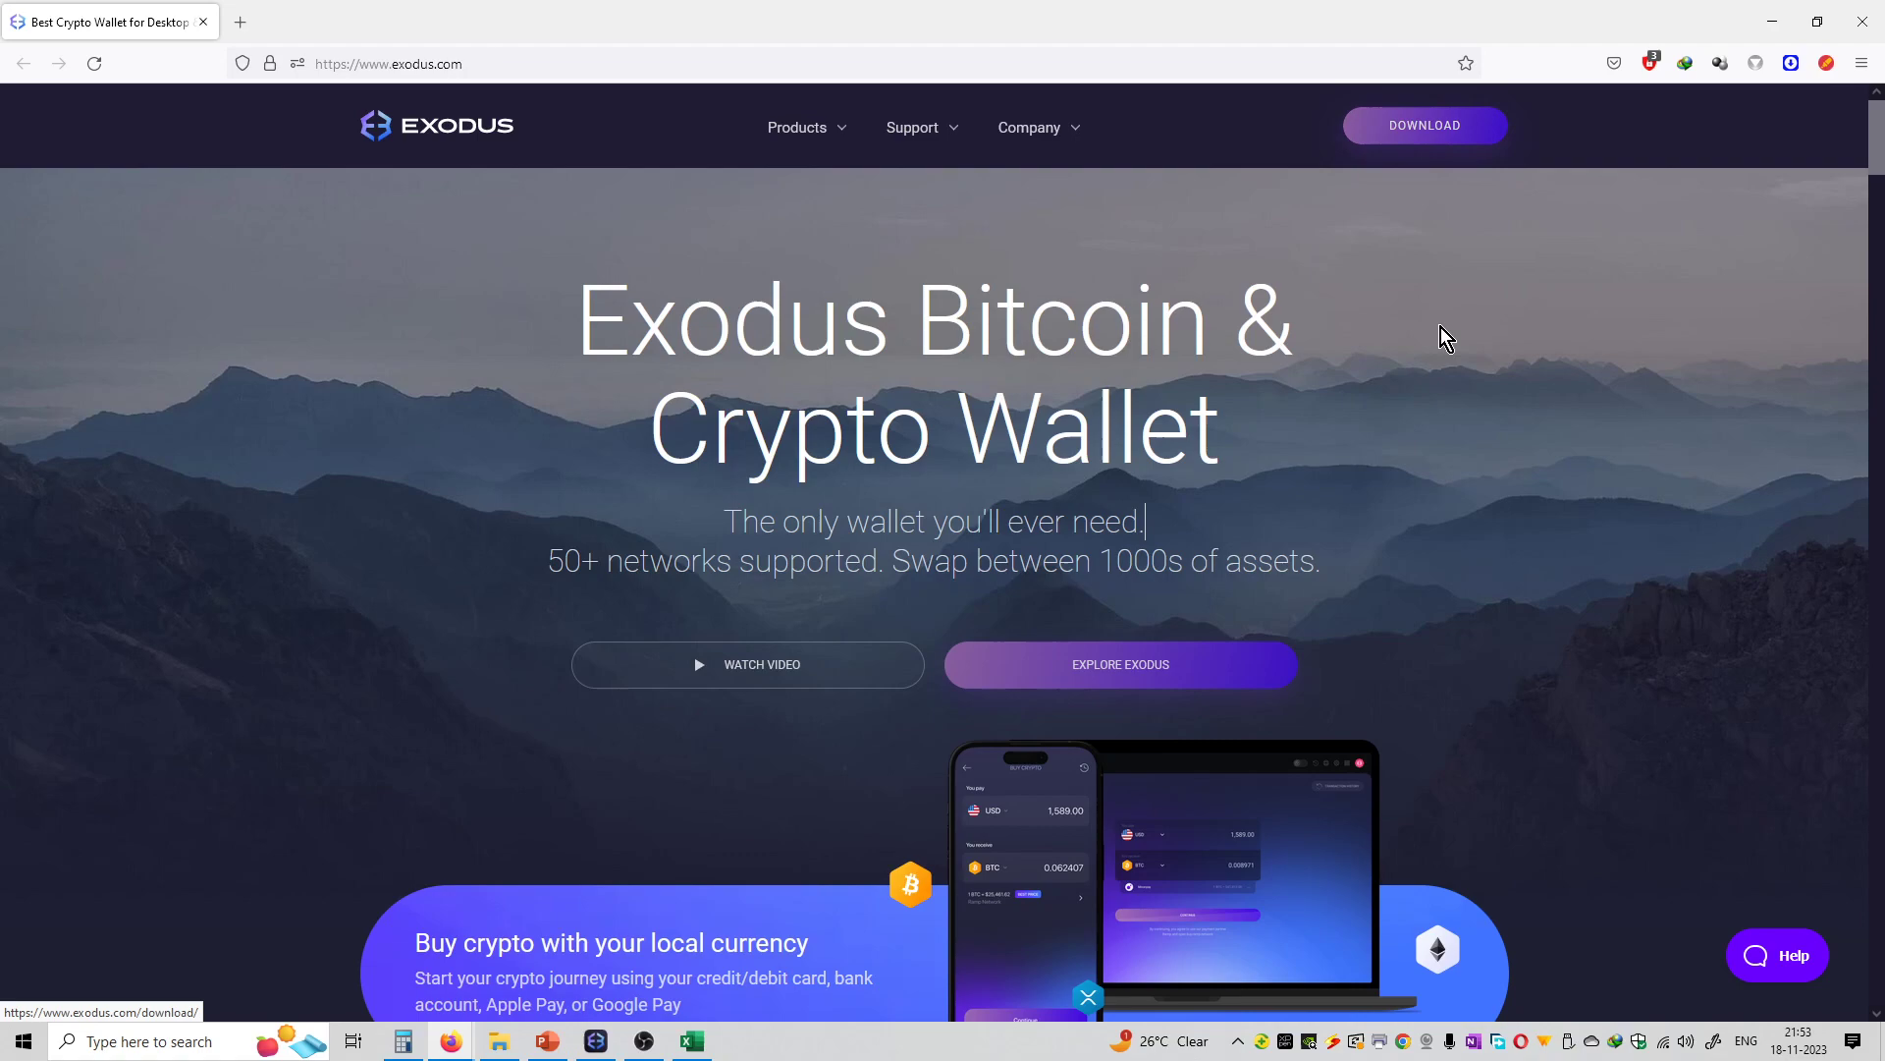
scroll("down", 3)
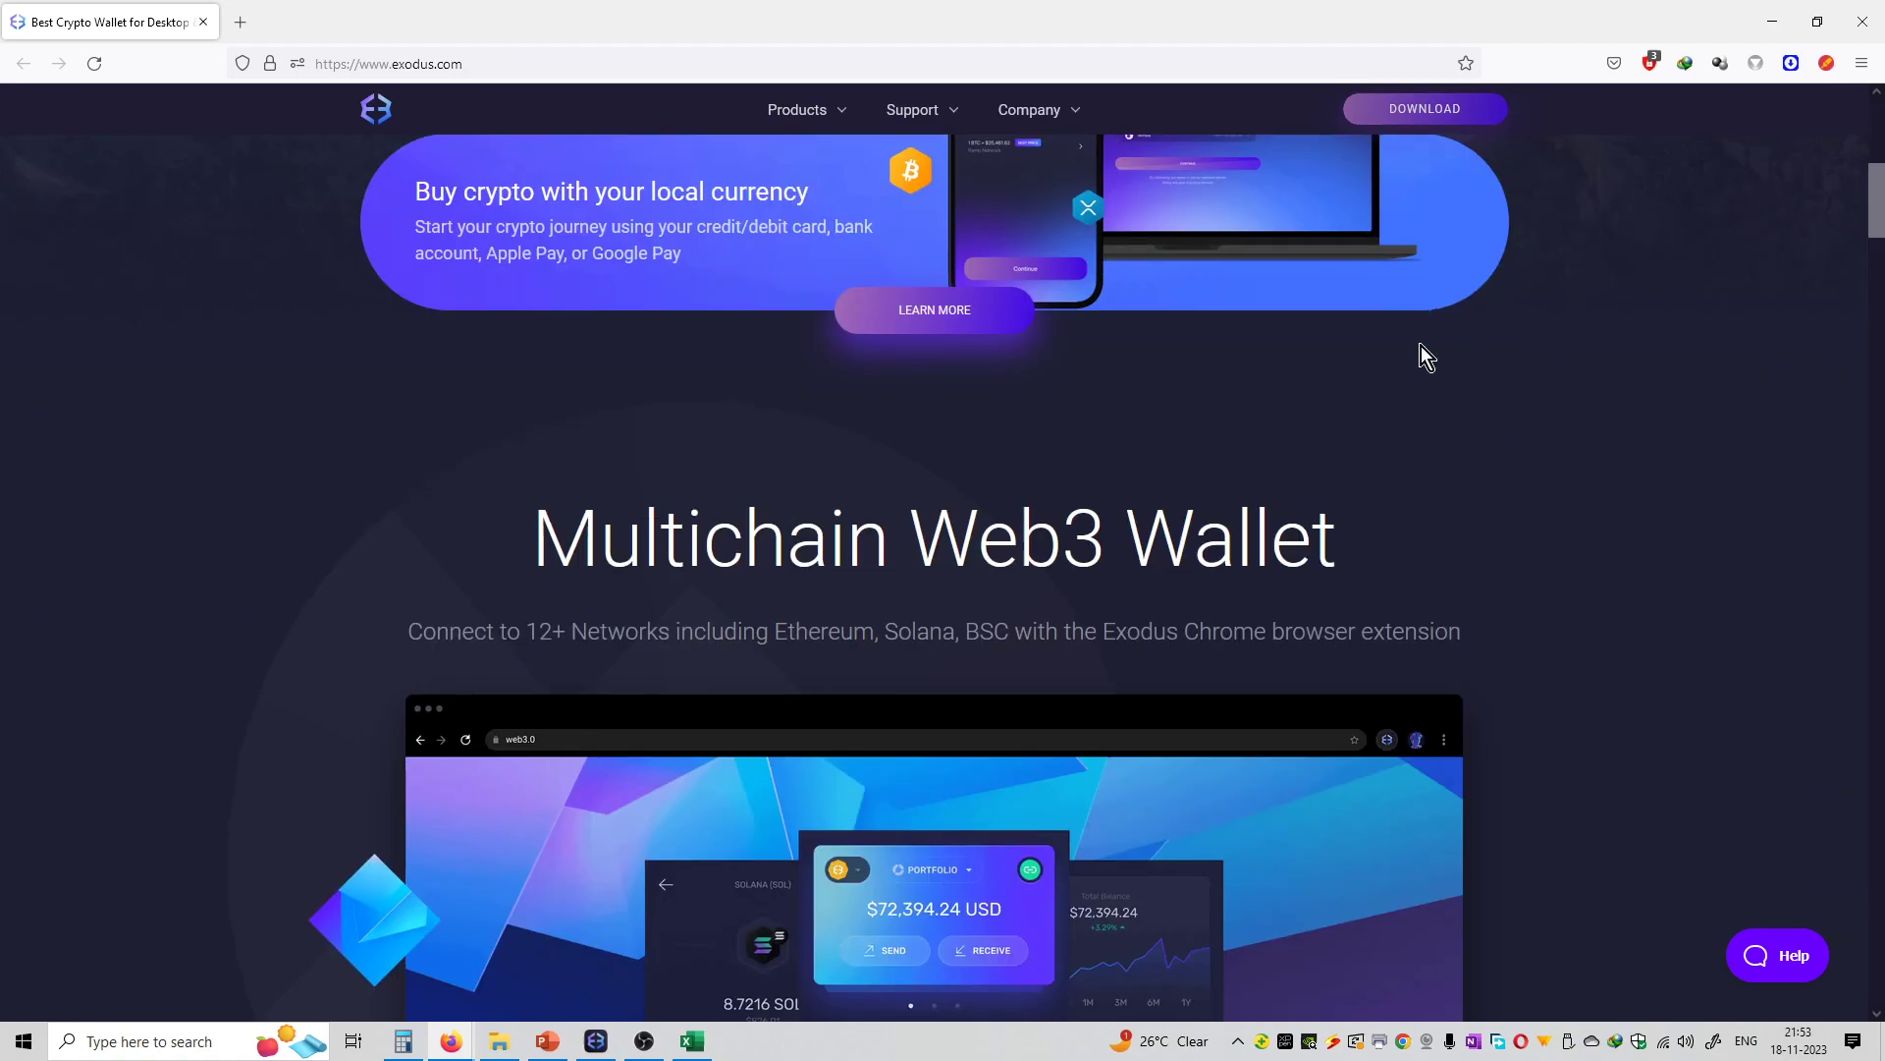
scroll("up", 3)
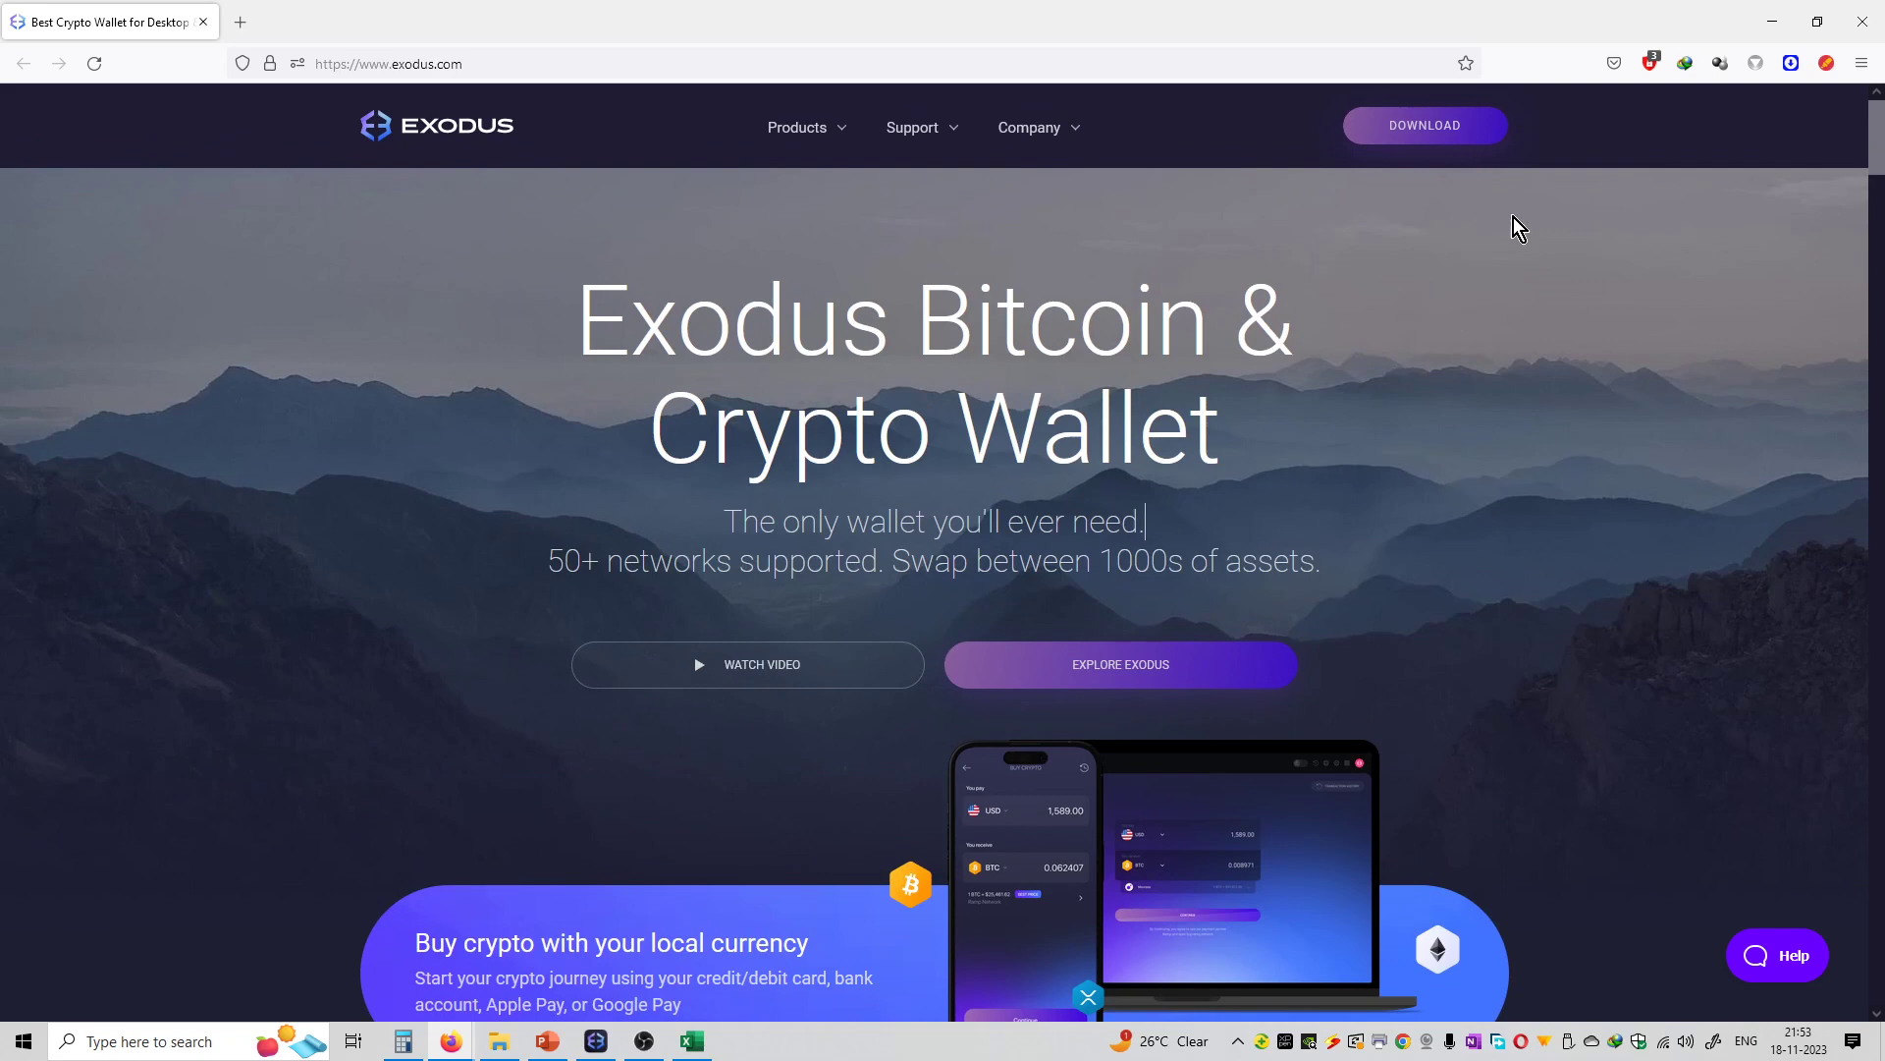
mouse_move(1465, 138)
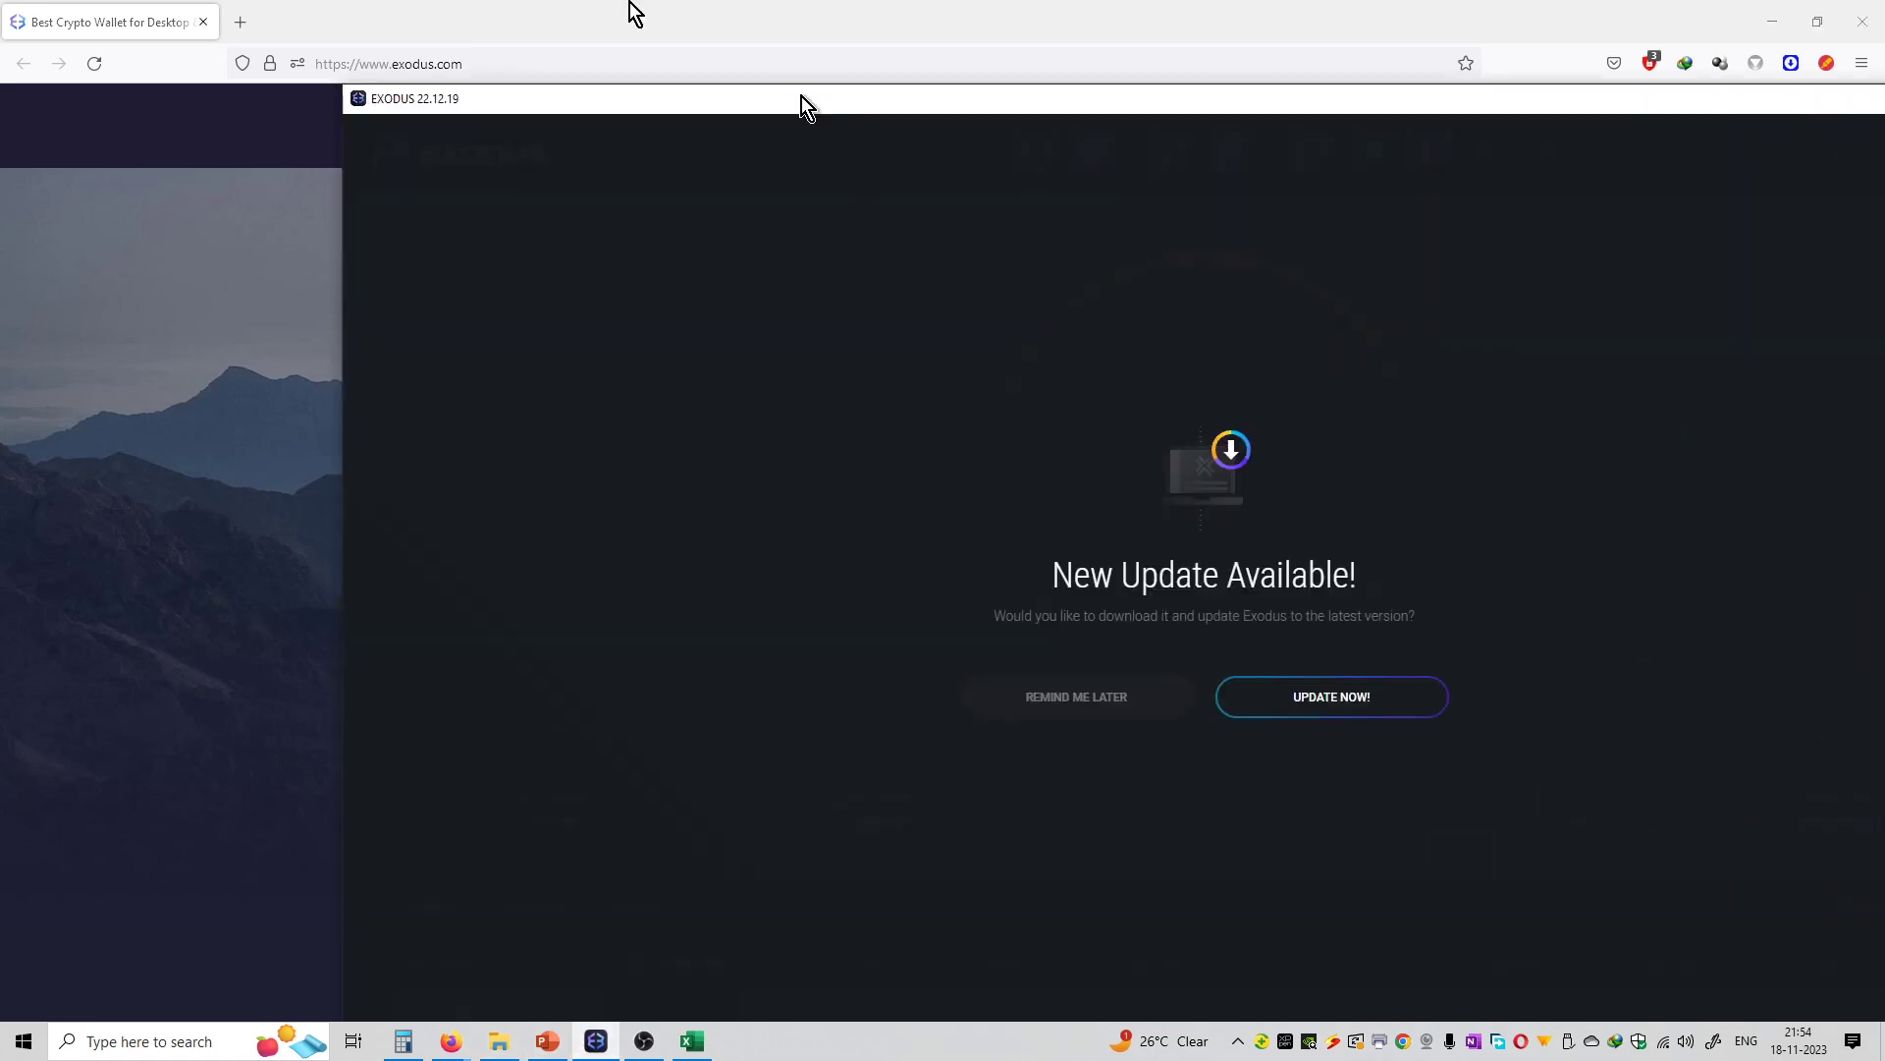
Postpone the Exodus update with Remind Me Later, landing on the $0.02 portfolio overview
left_click(1075, 695)
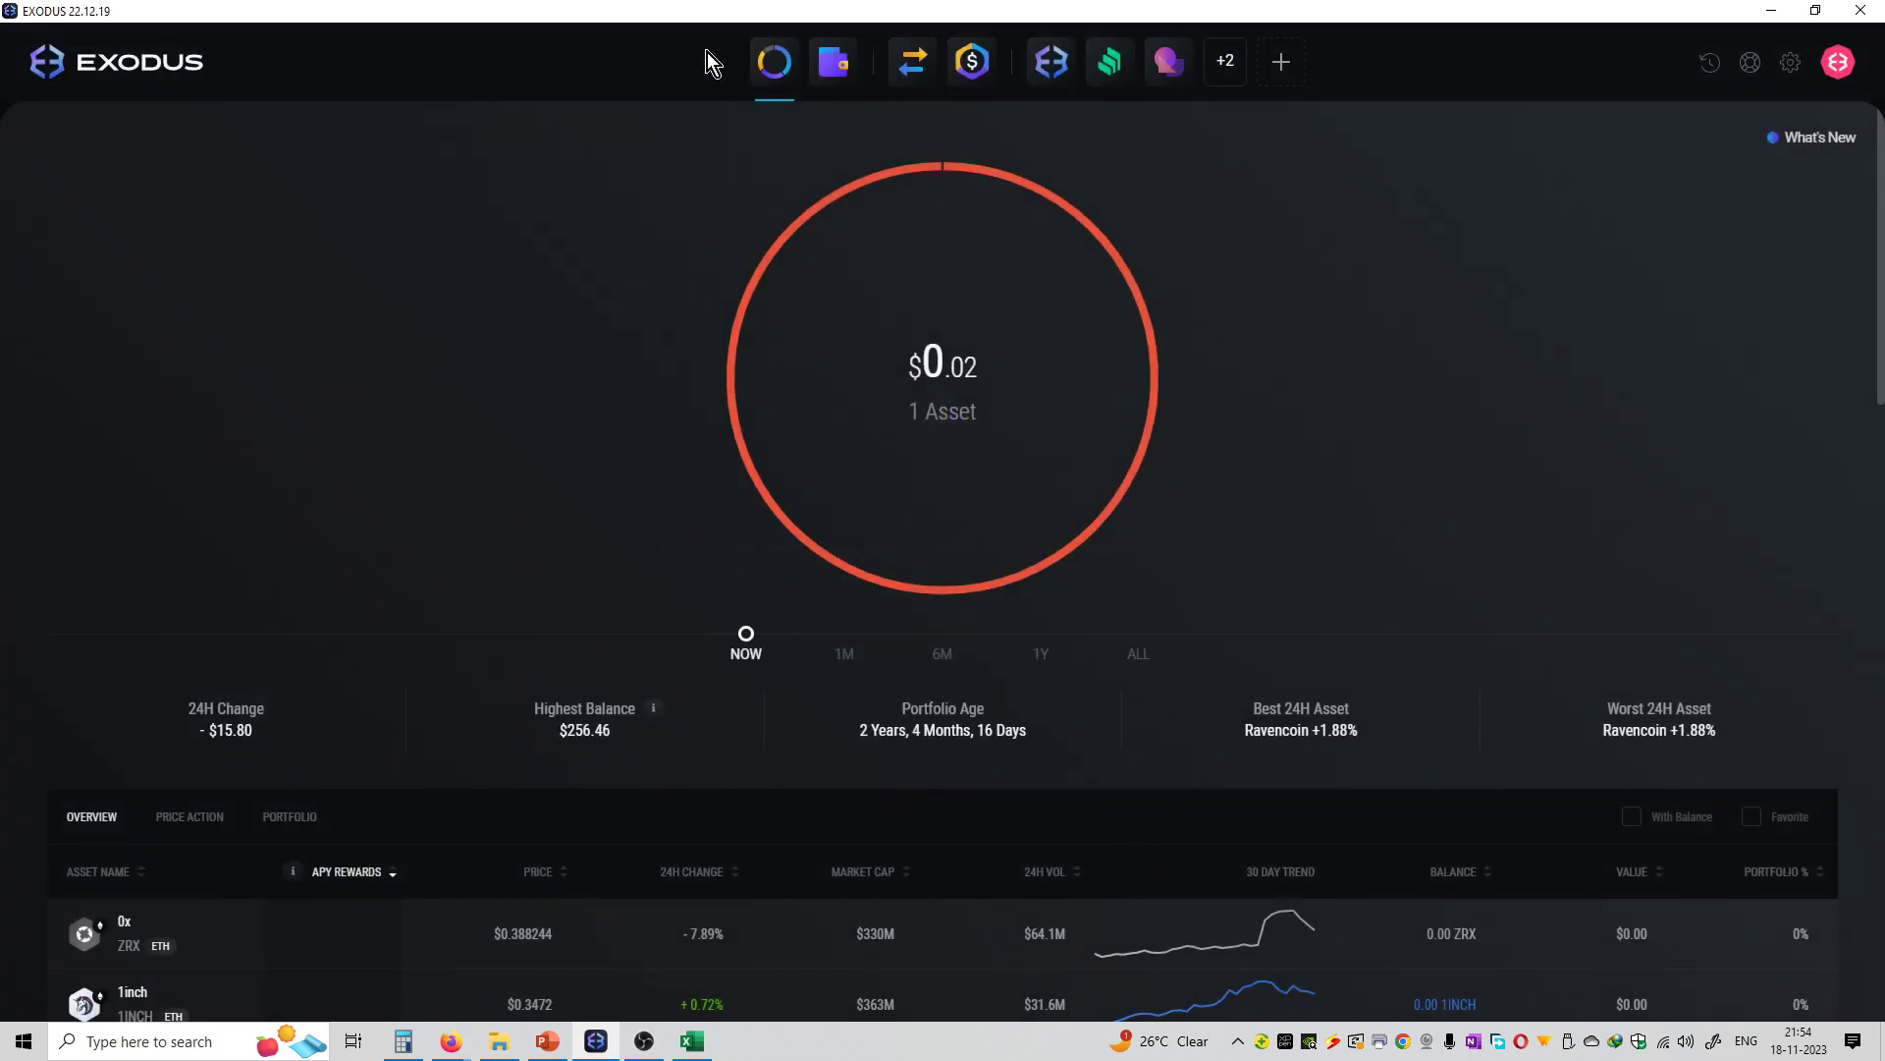
mouse_move(912, 61)
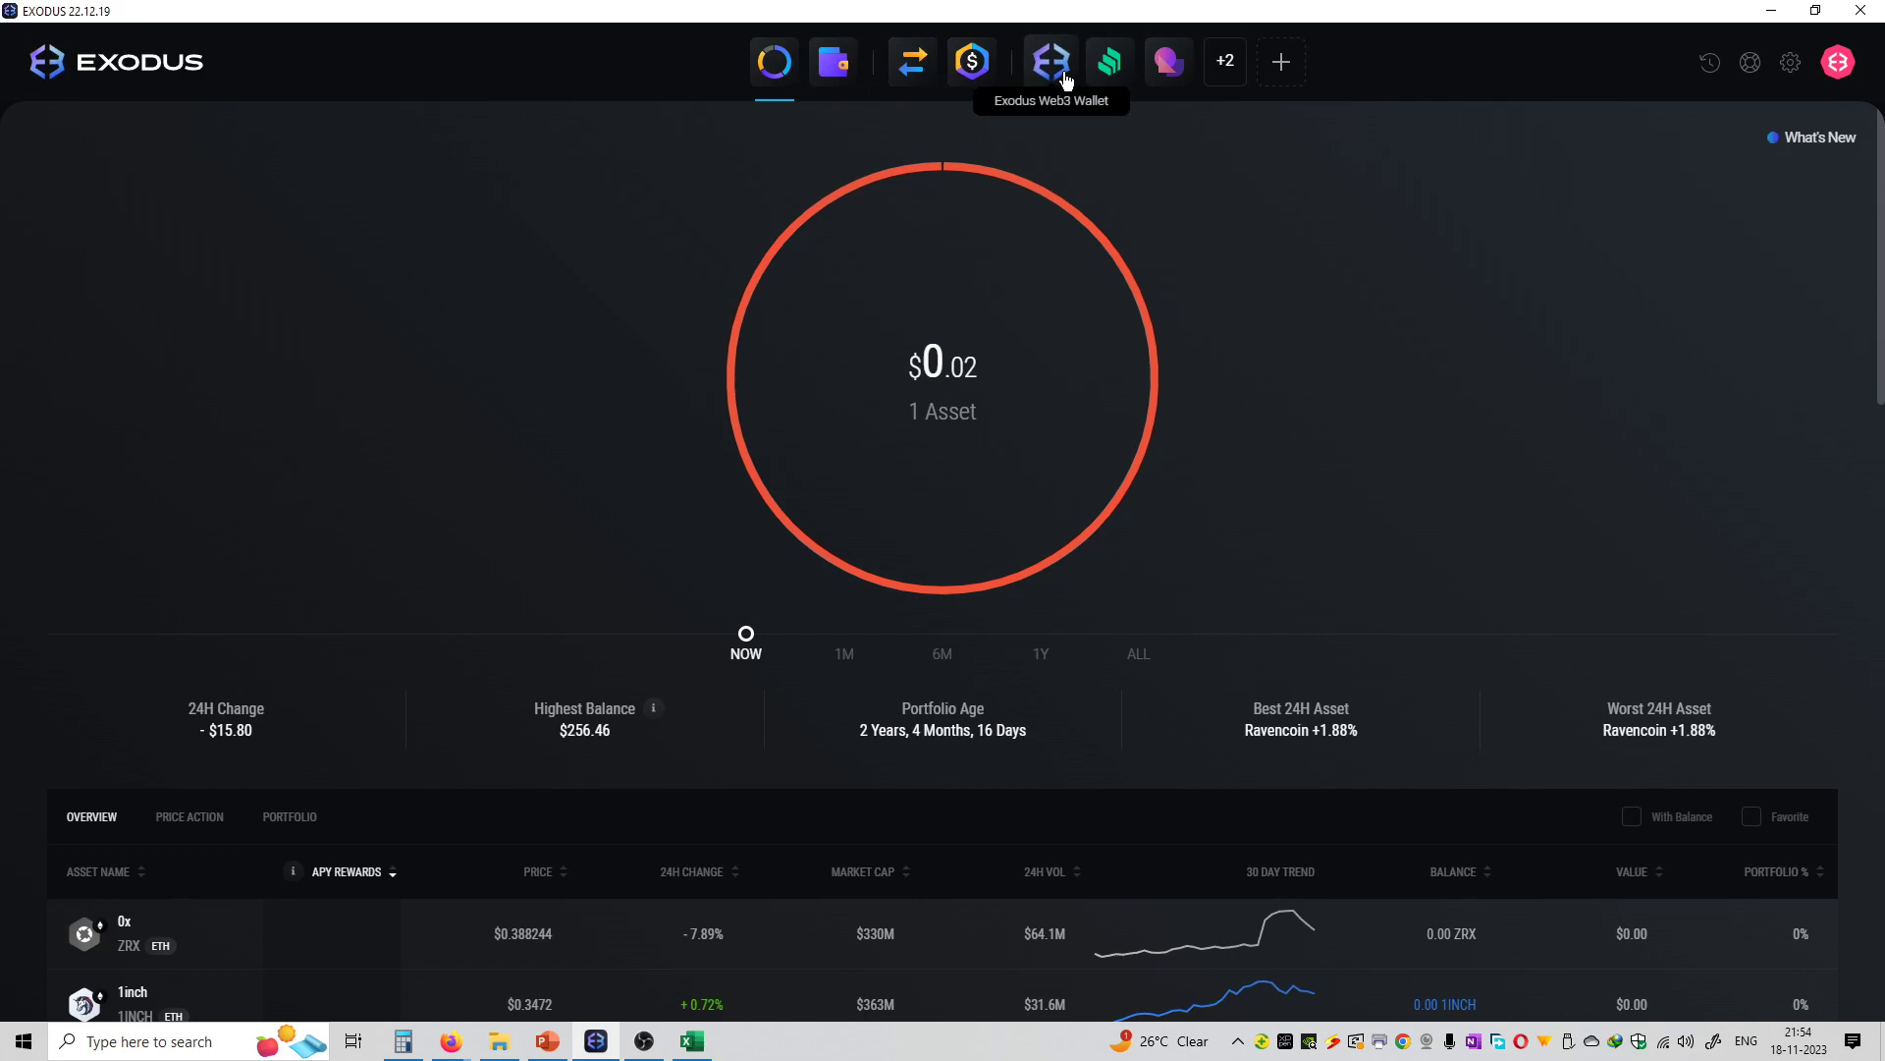
mouse_move(1223, 61)
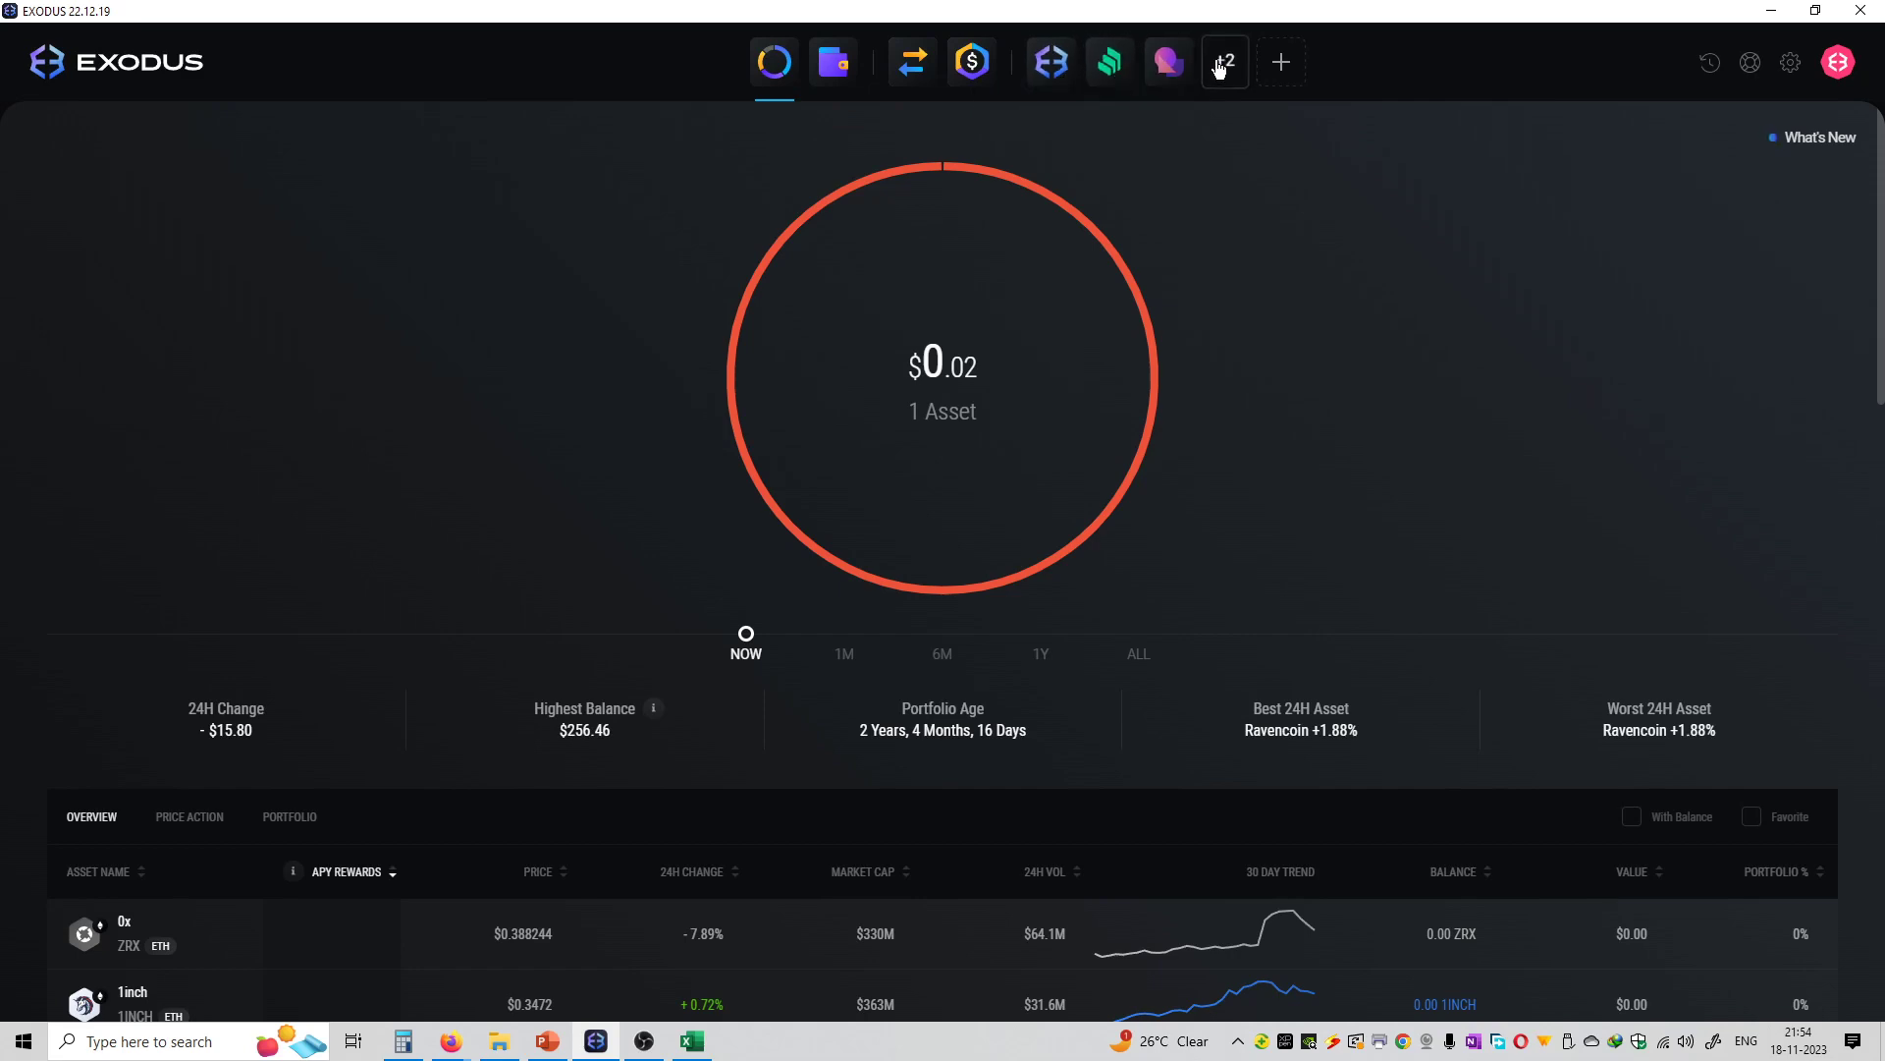
left_click(1278, 61)
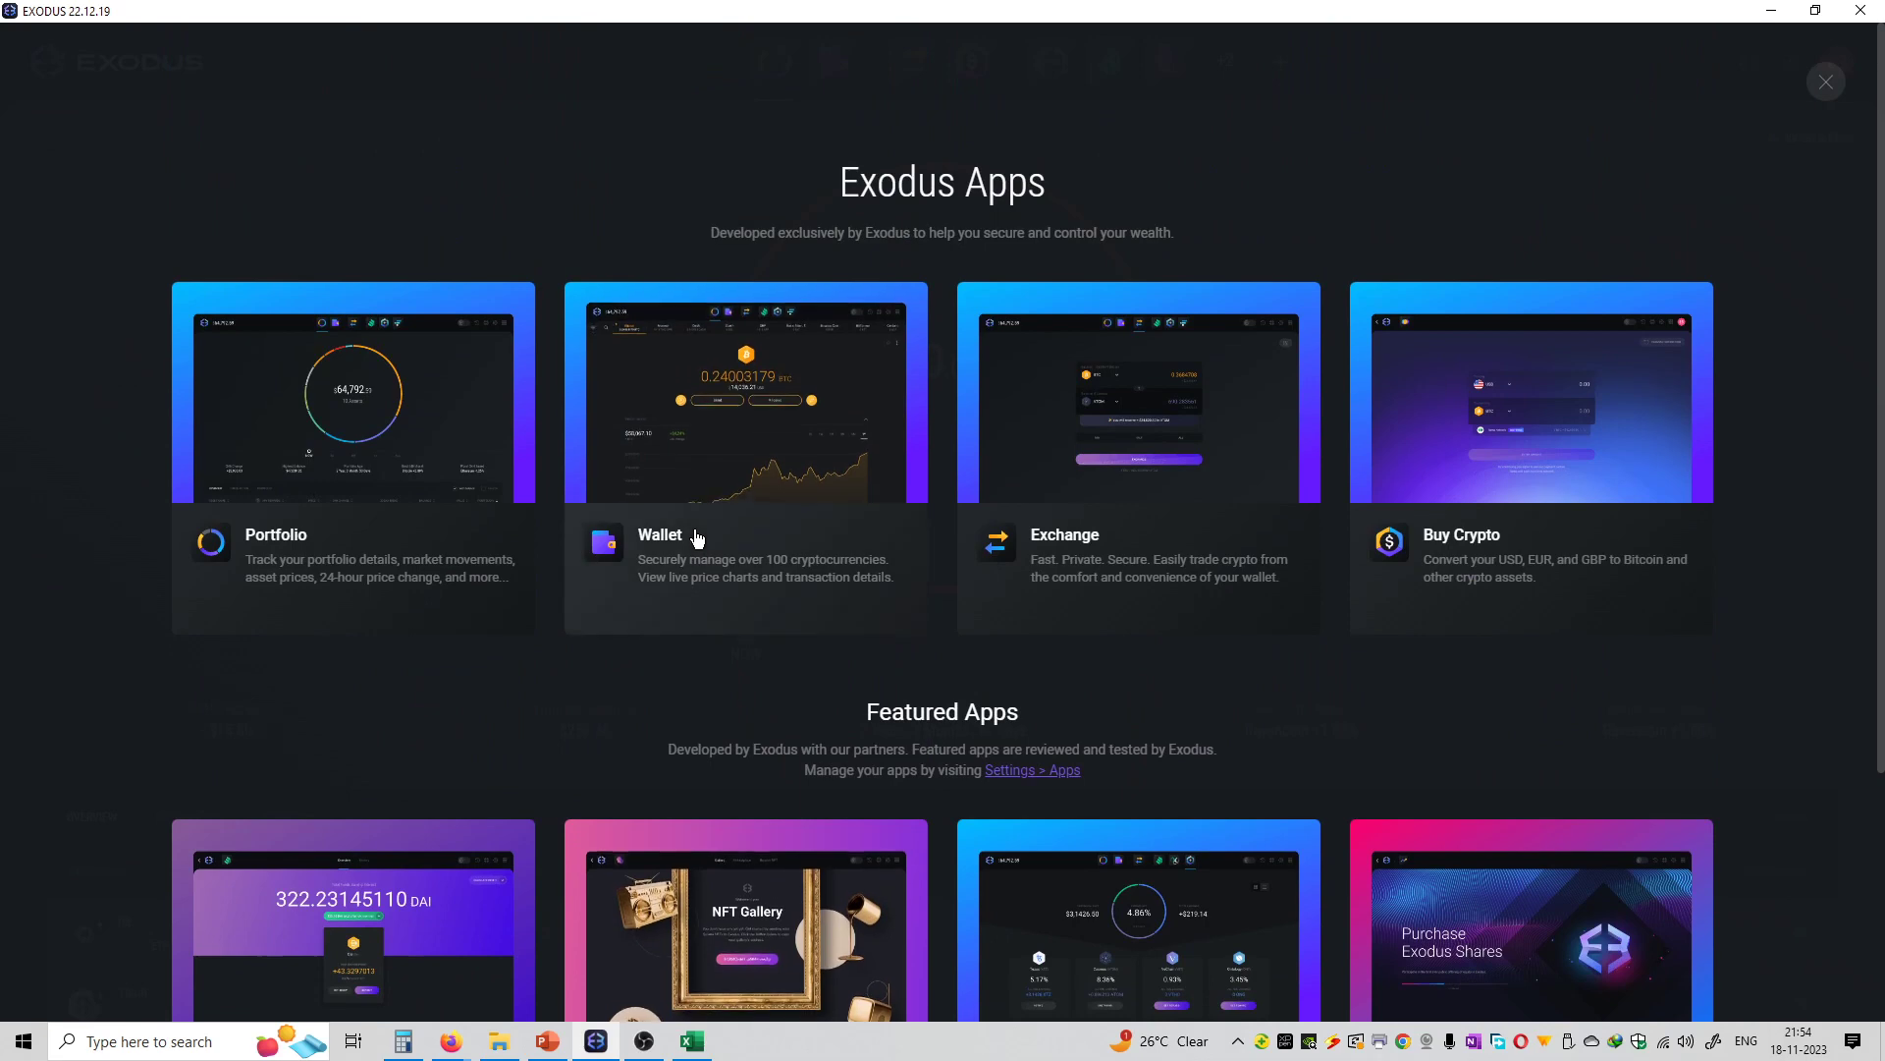
left_click(1825, 83)
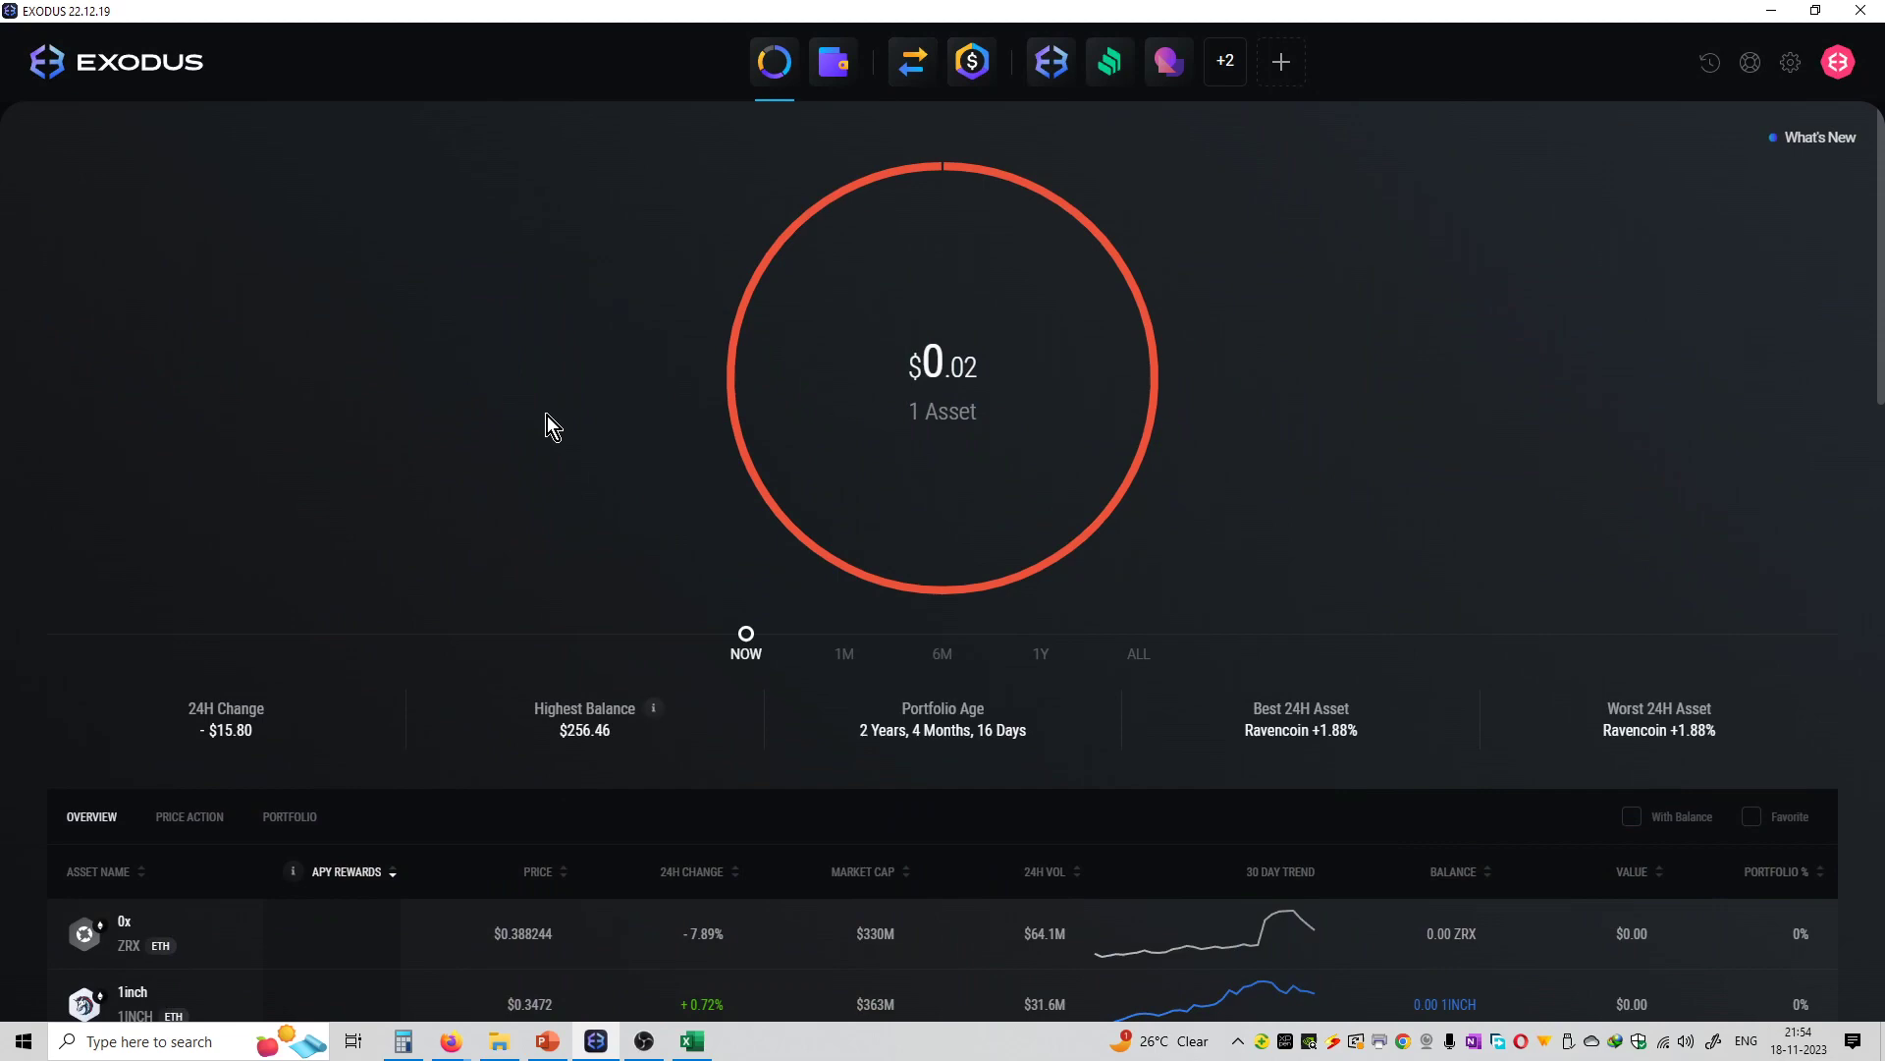
scroll("down", 3)
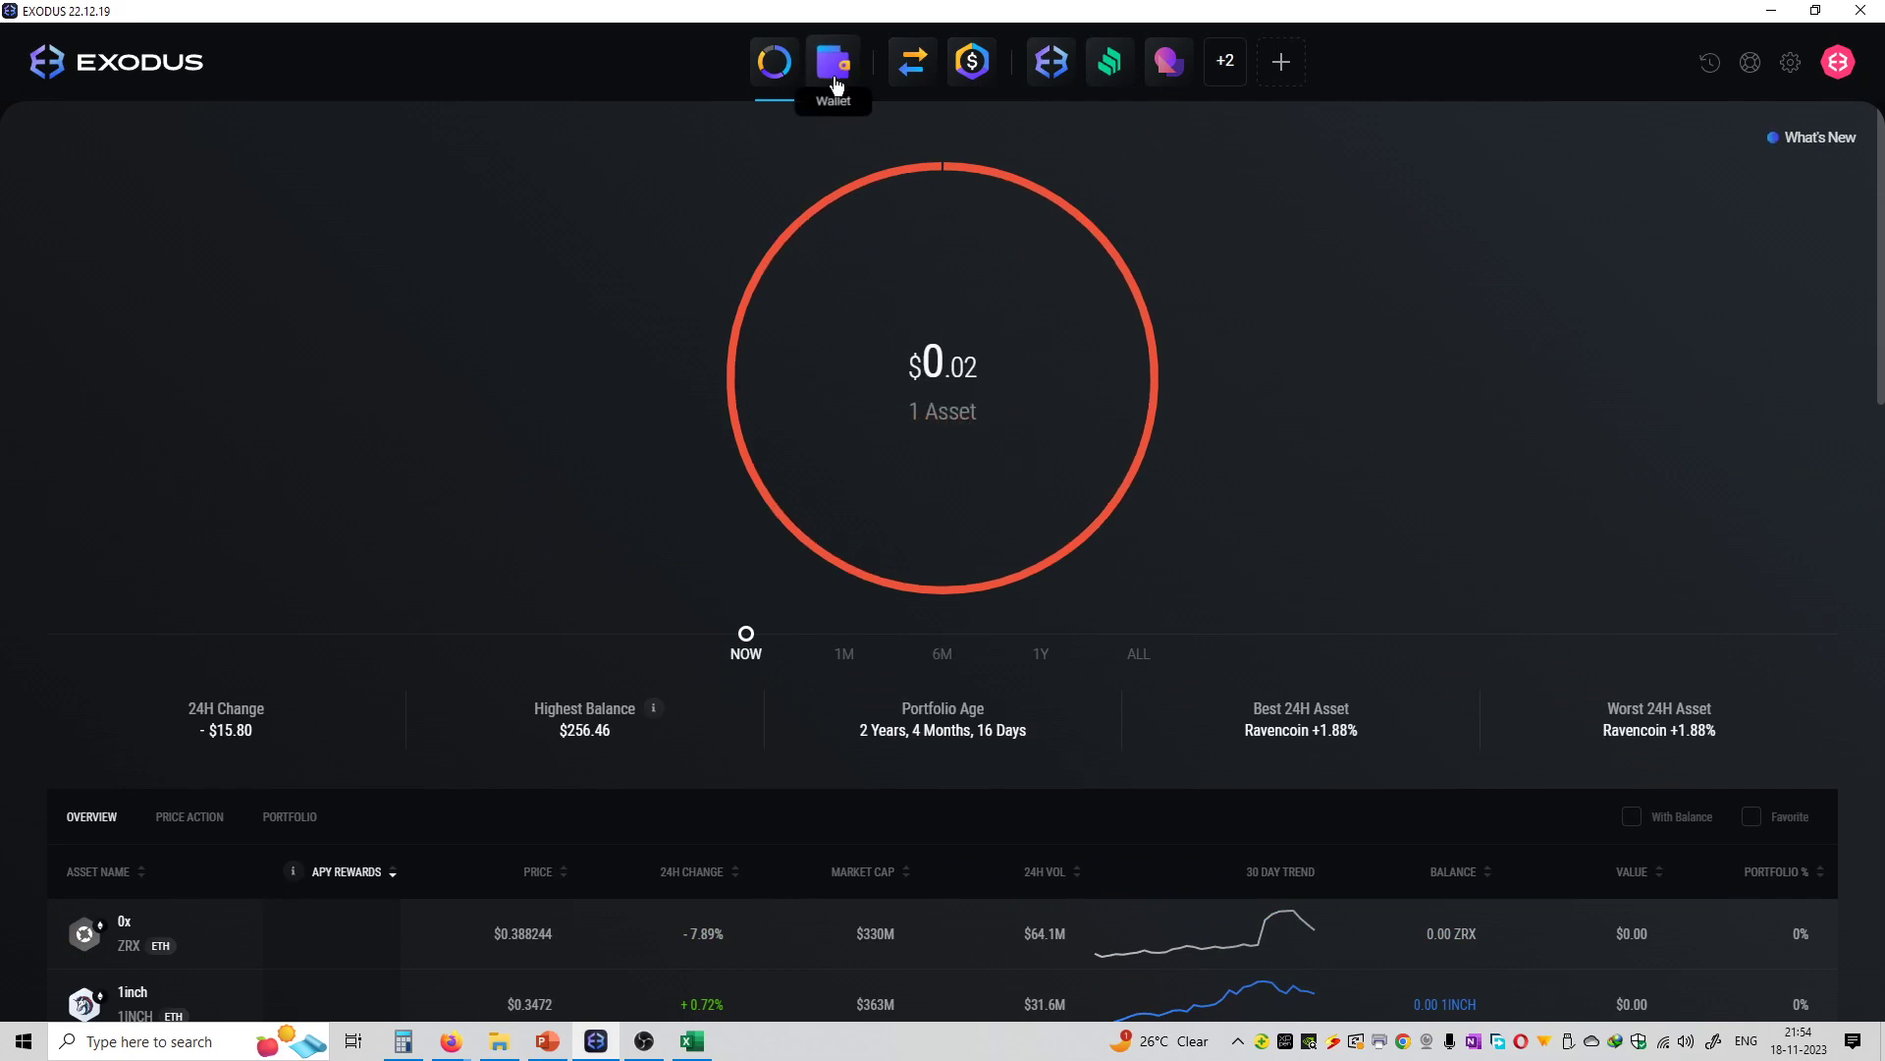
Browse the Wallet asset list through BABY DOGE, Bitcoin and Binance USD
left_click(832, 61)
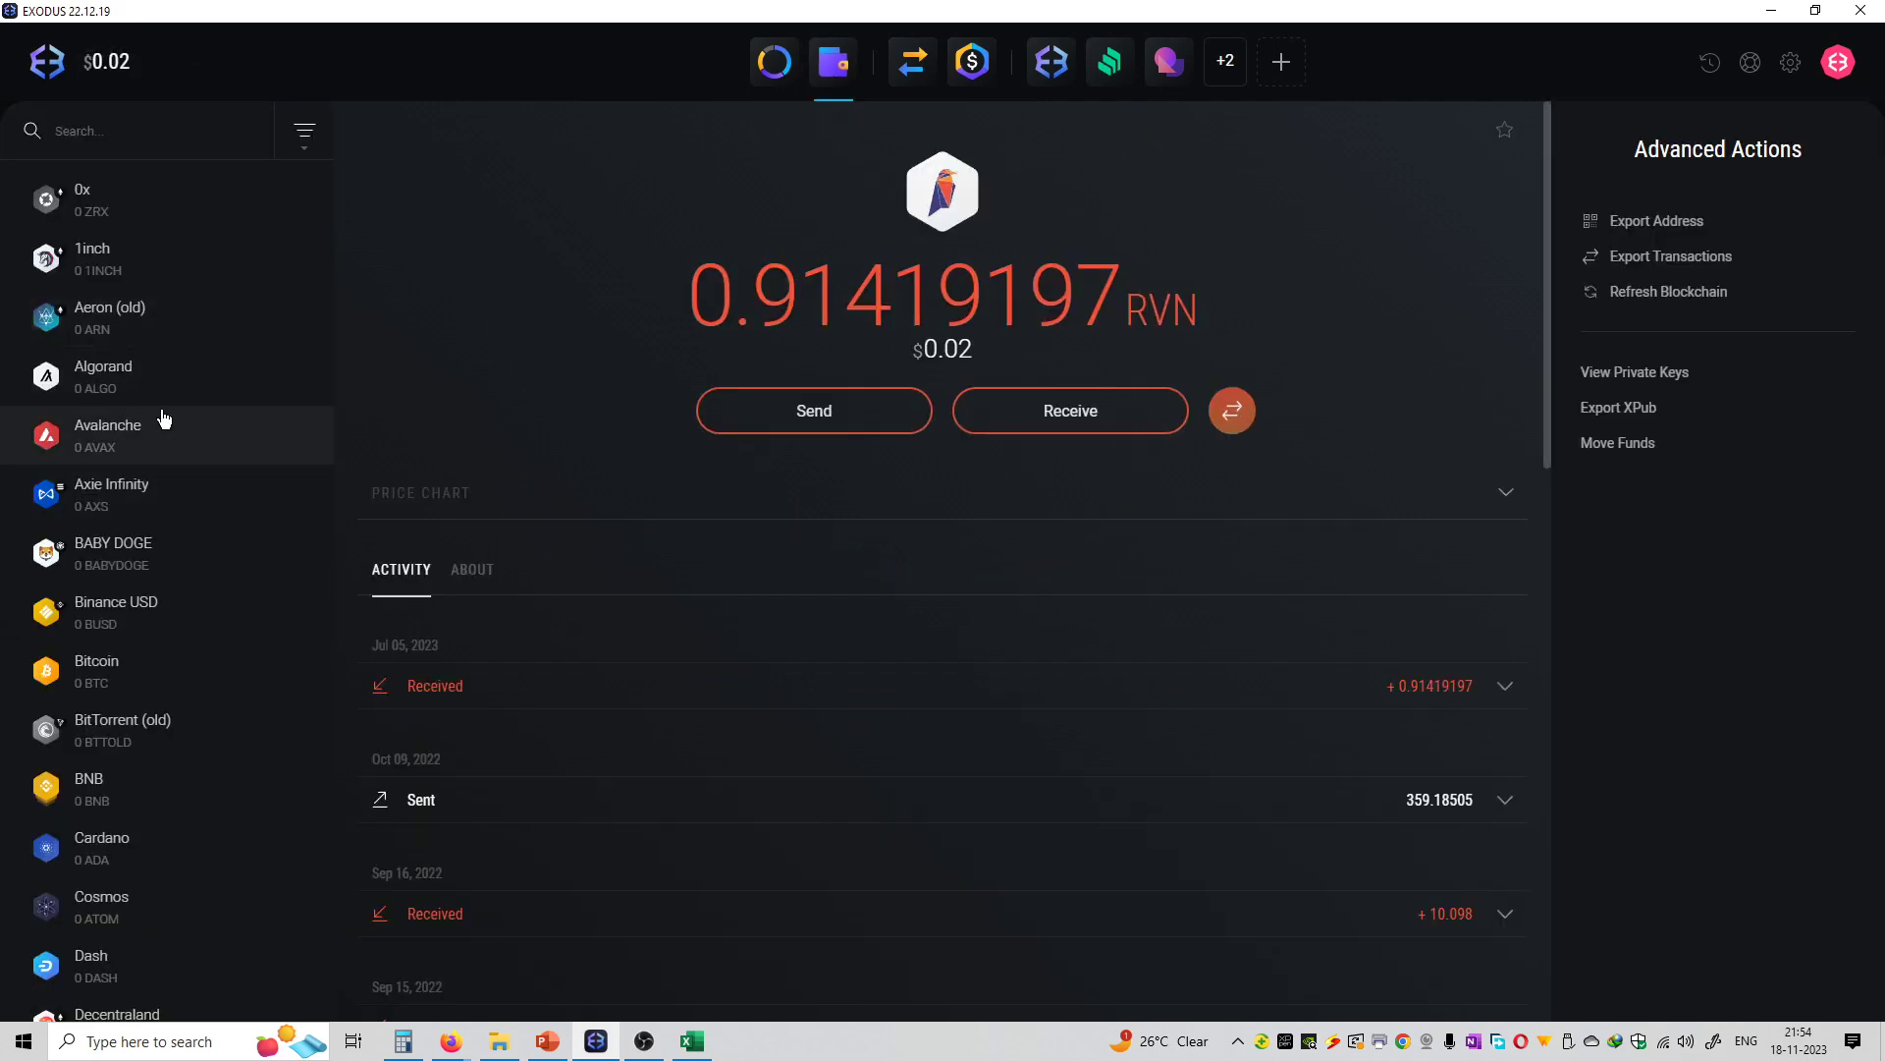
left_click(114, 553)
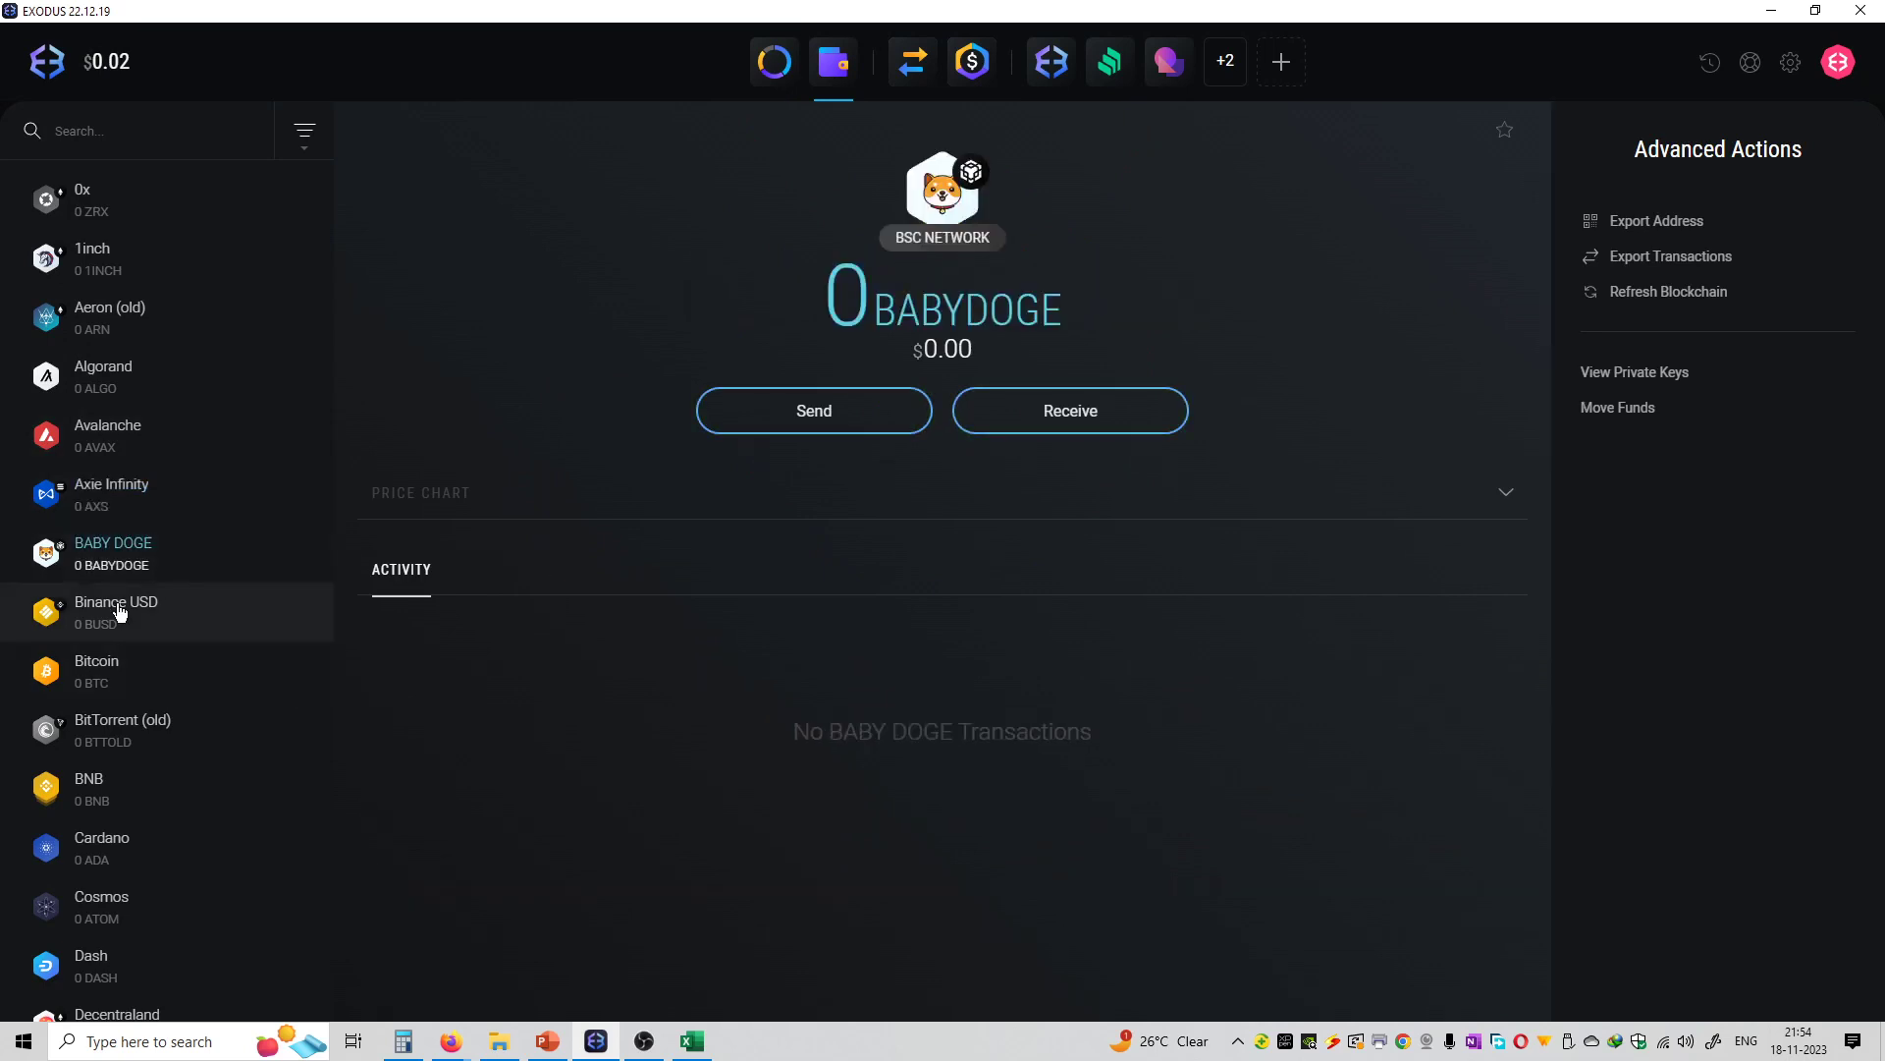
left_click(96, 670)
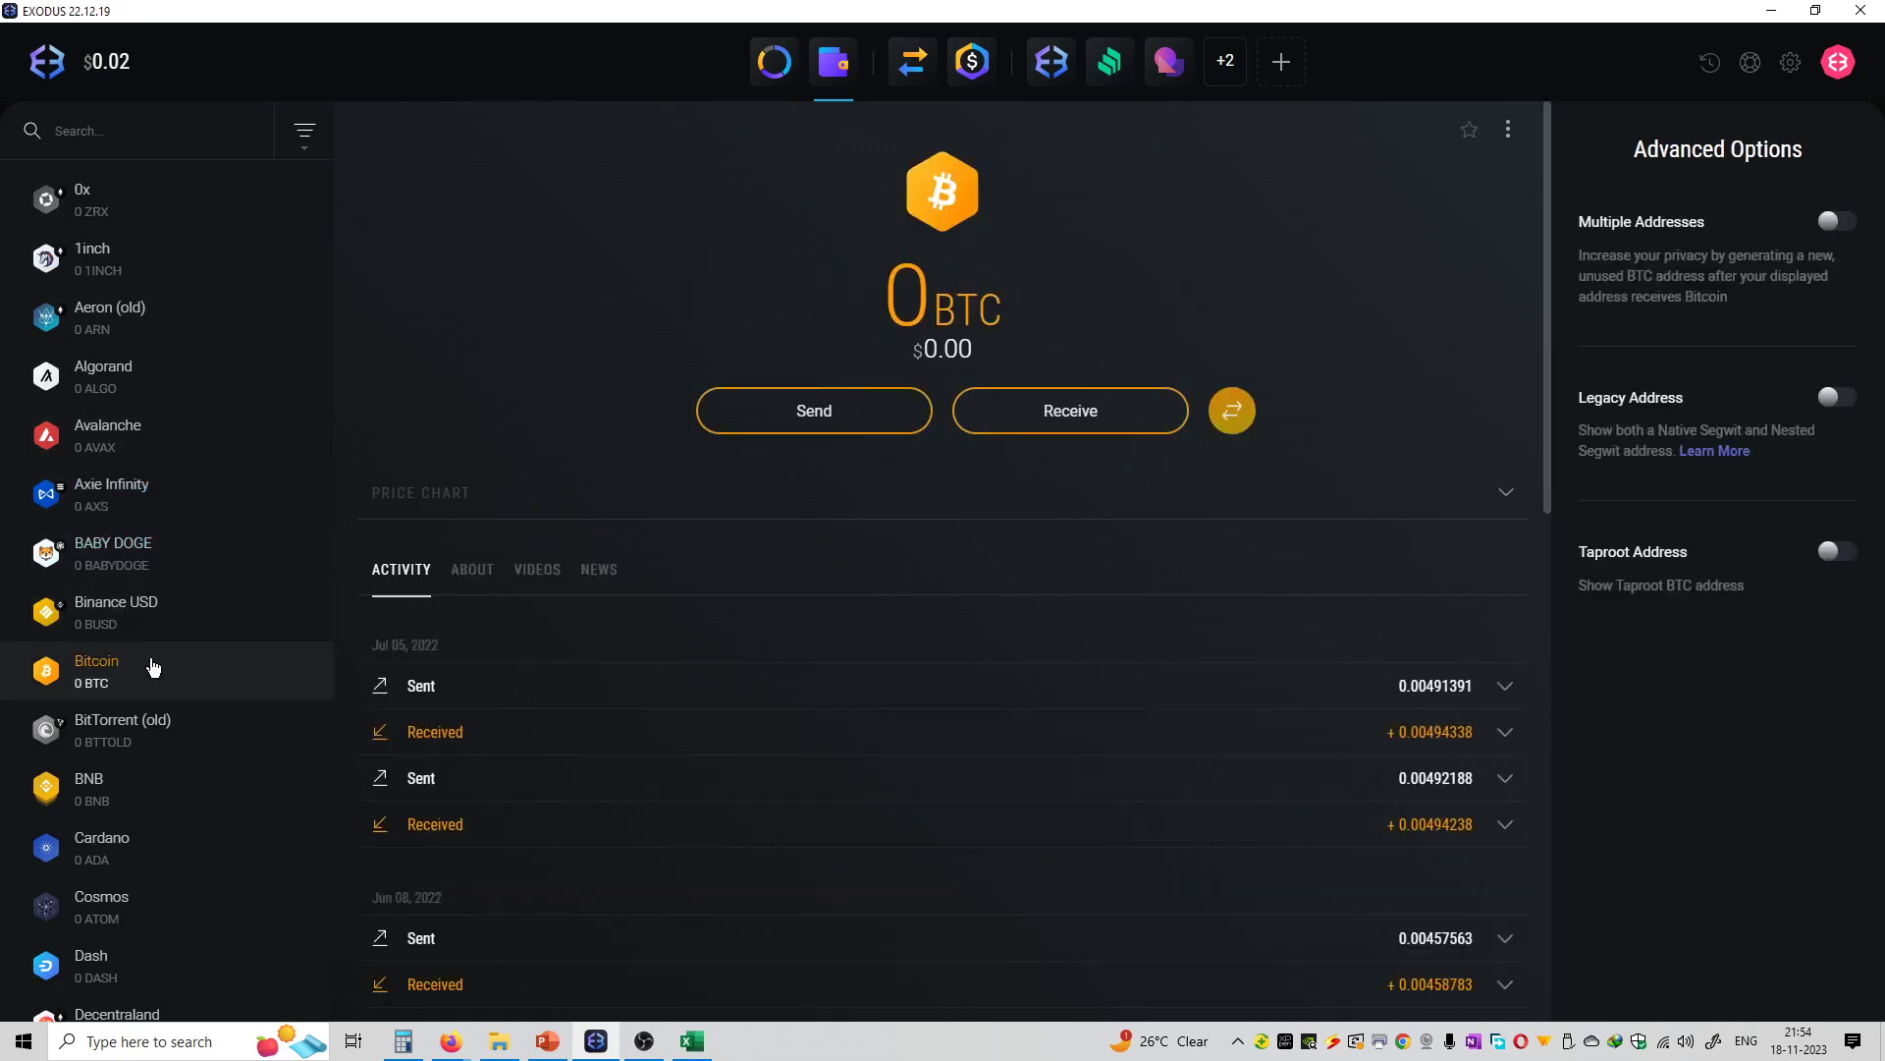
left_click(116, 613)
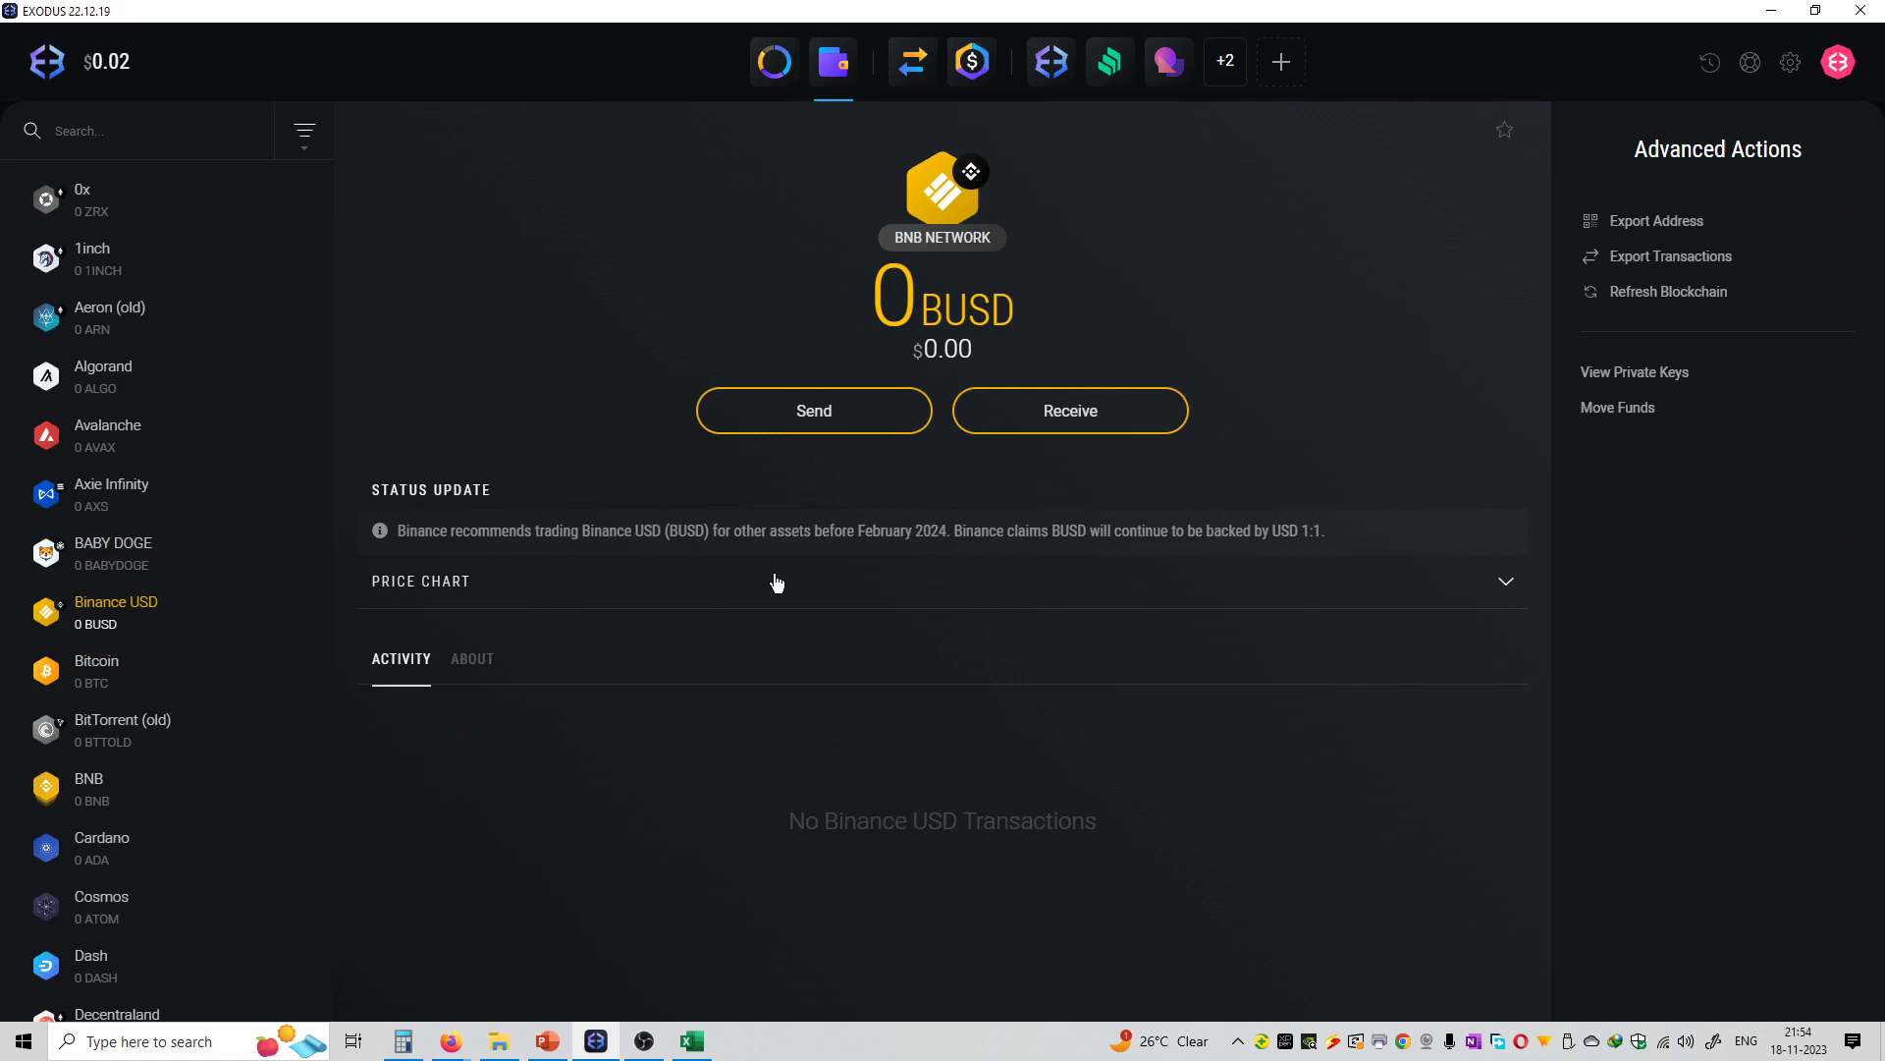
mouse_move(142, 650)
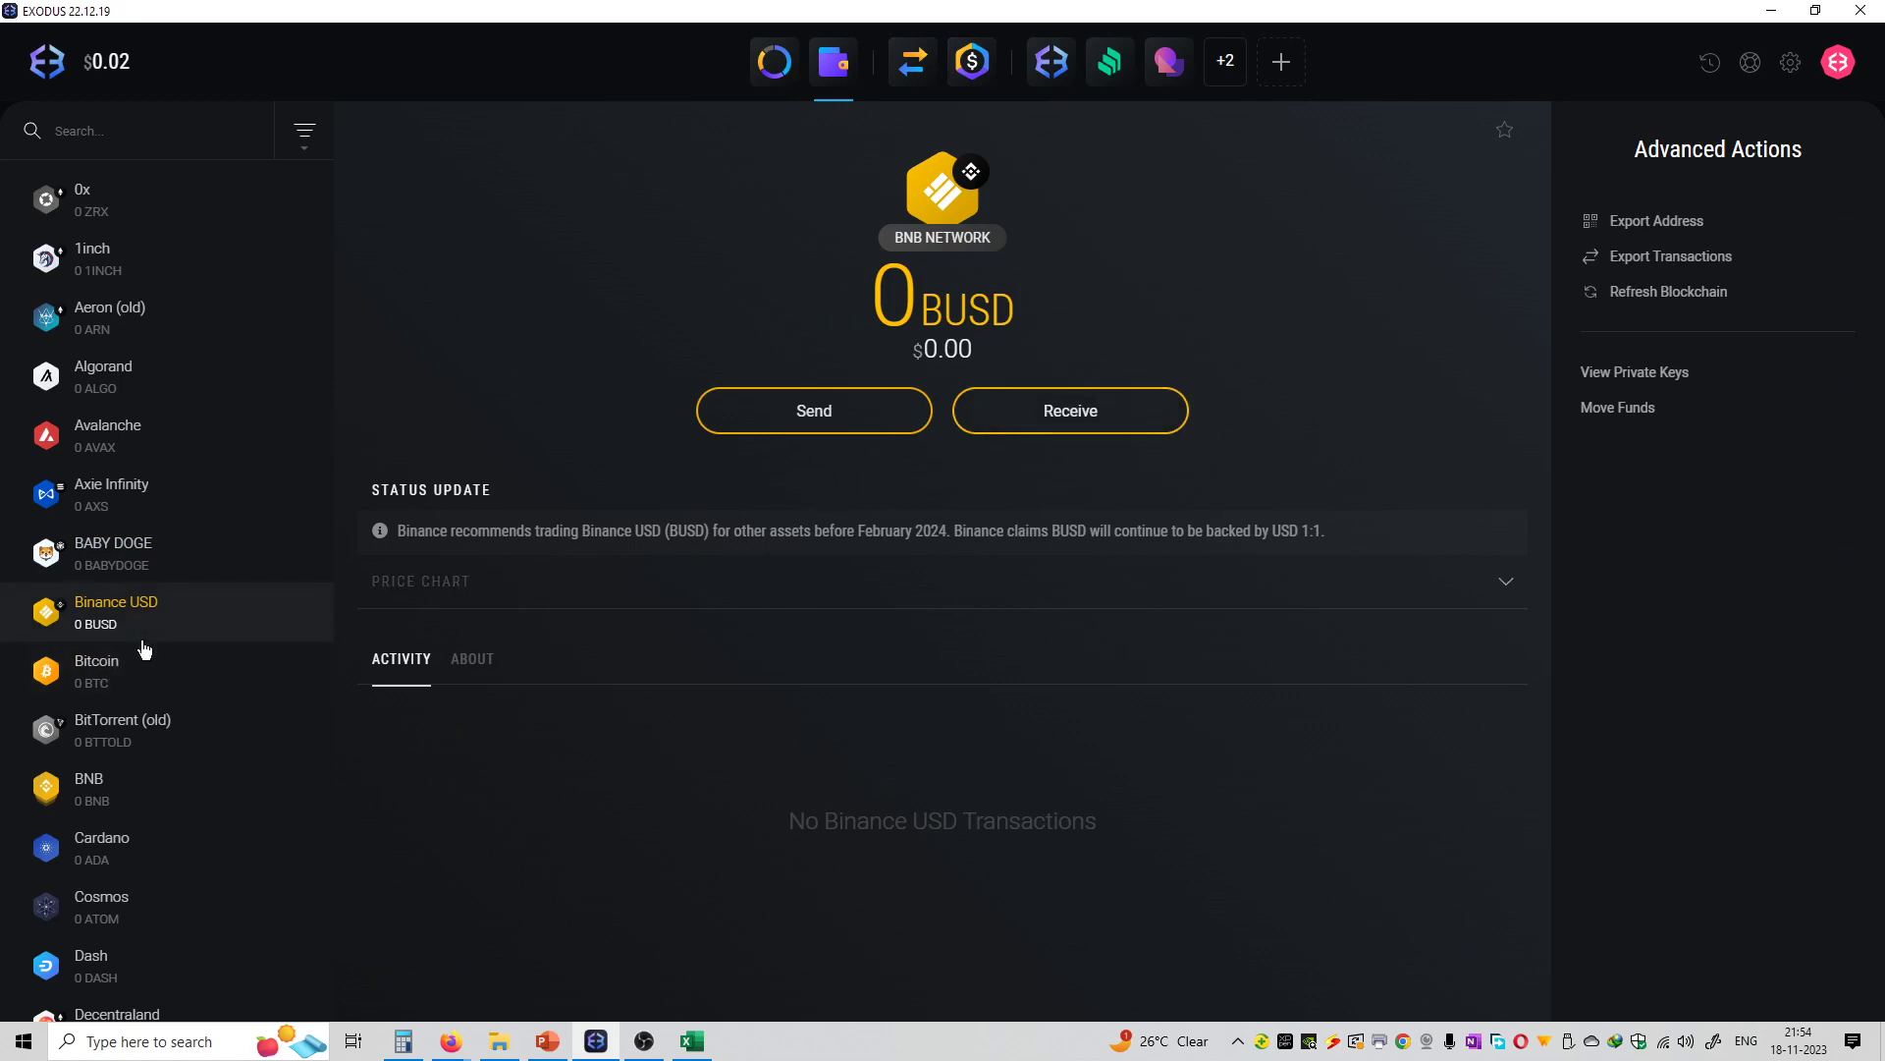
mouse_move(813, 410)
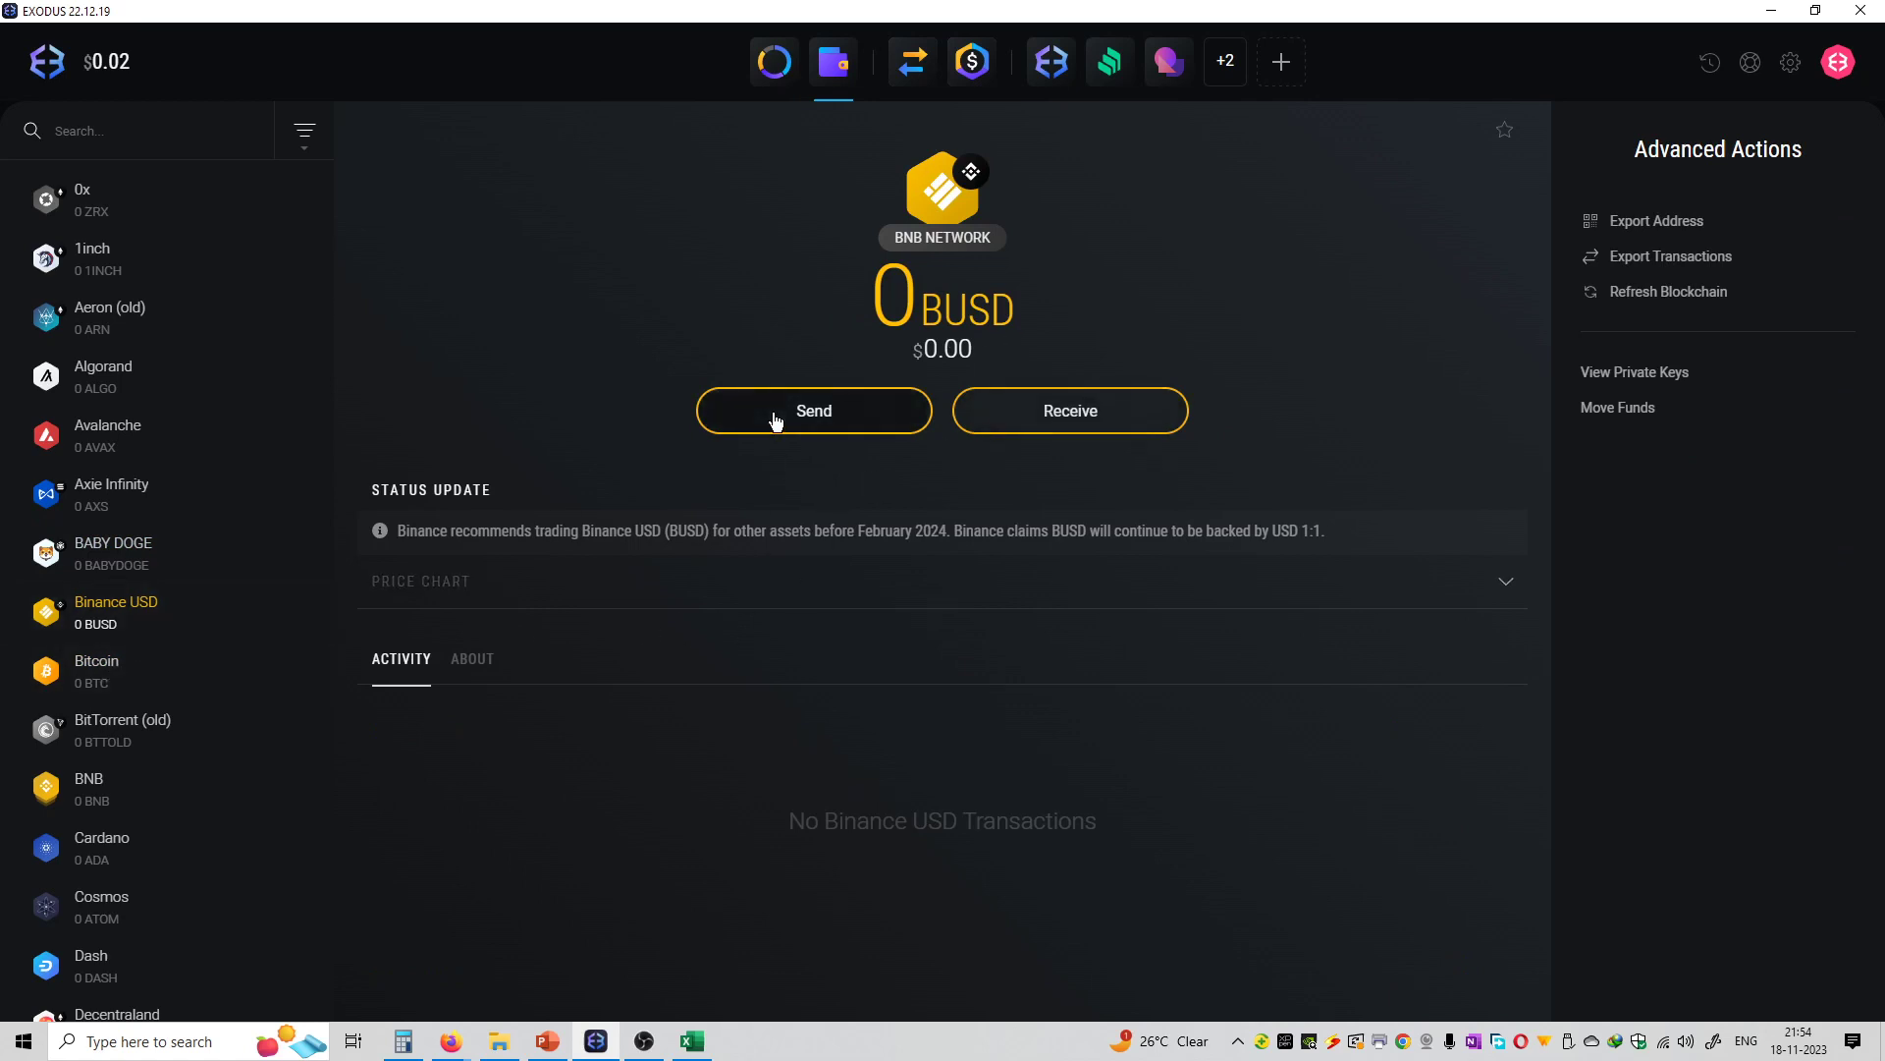
mouse_move(1100, 410)
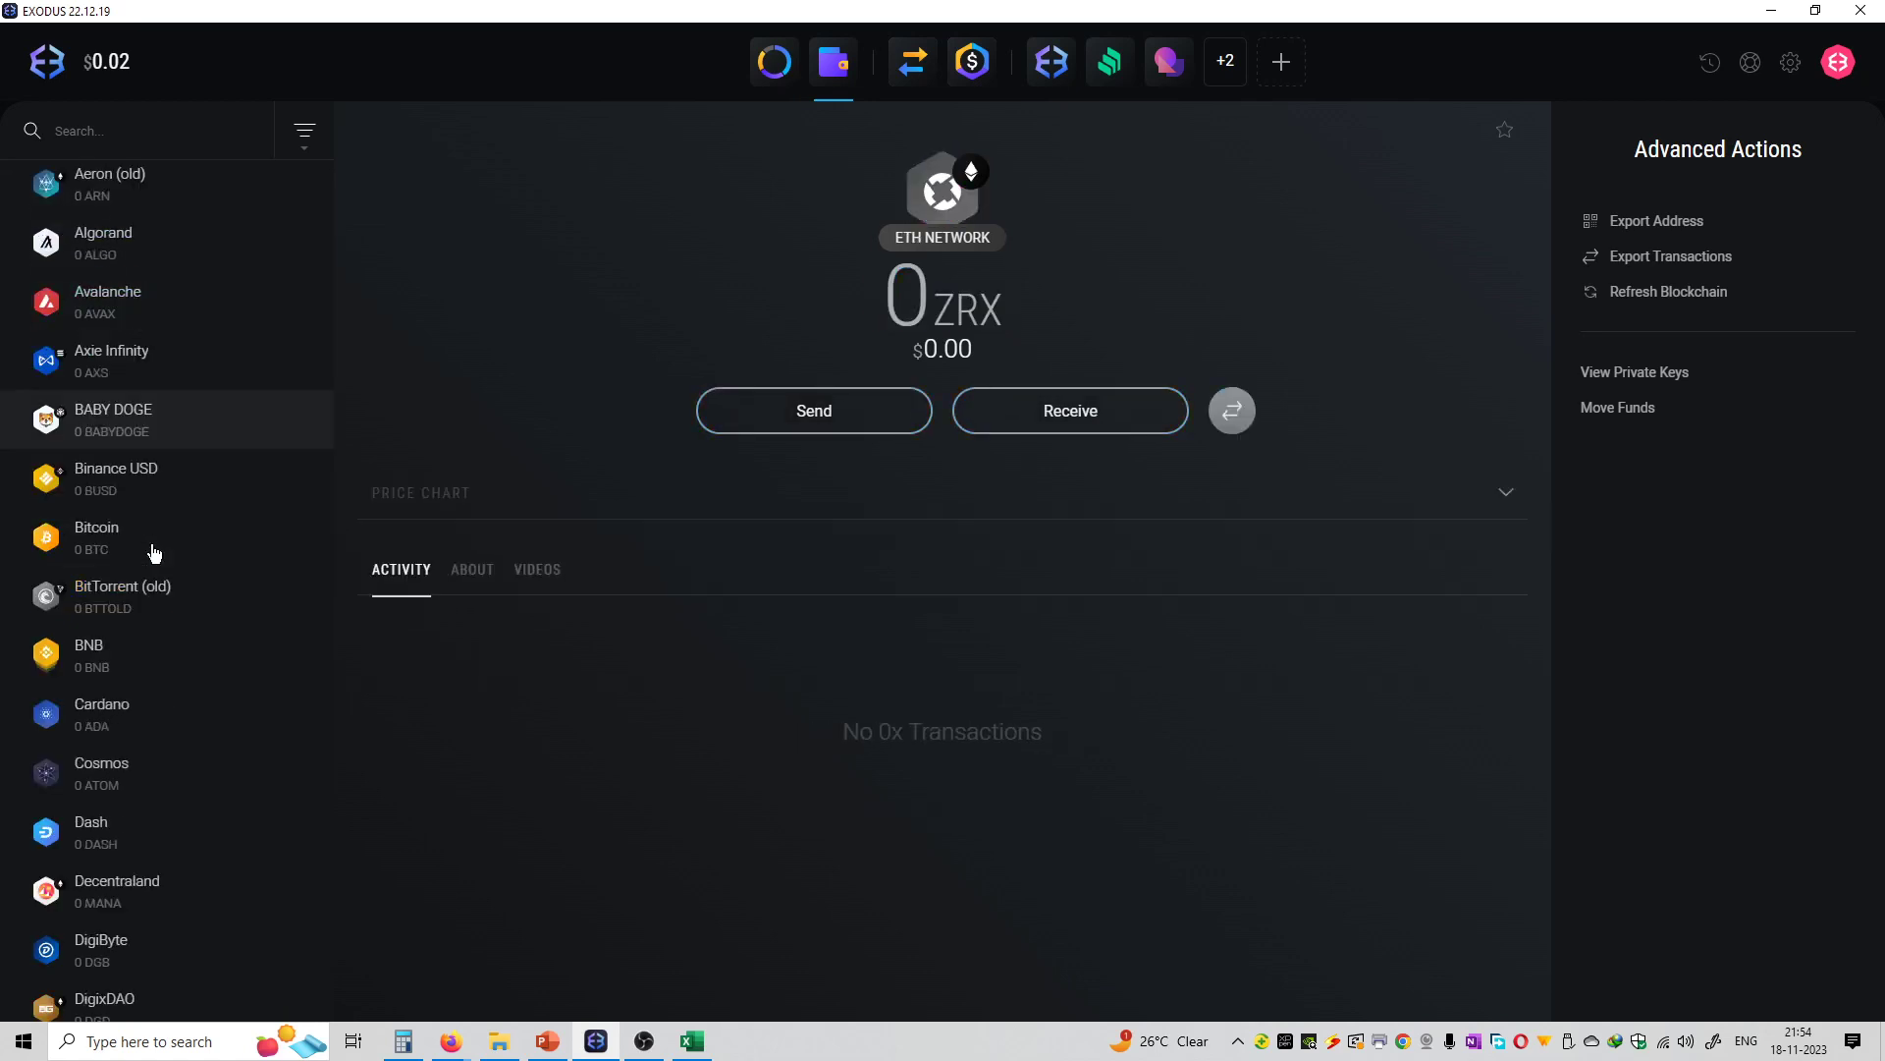
Visit Aeron (old), then show Avalanche with its one-month price chart expanded
scroll("down", 3)
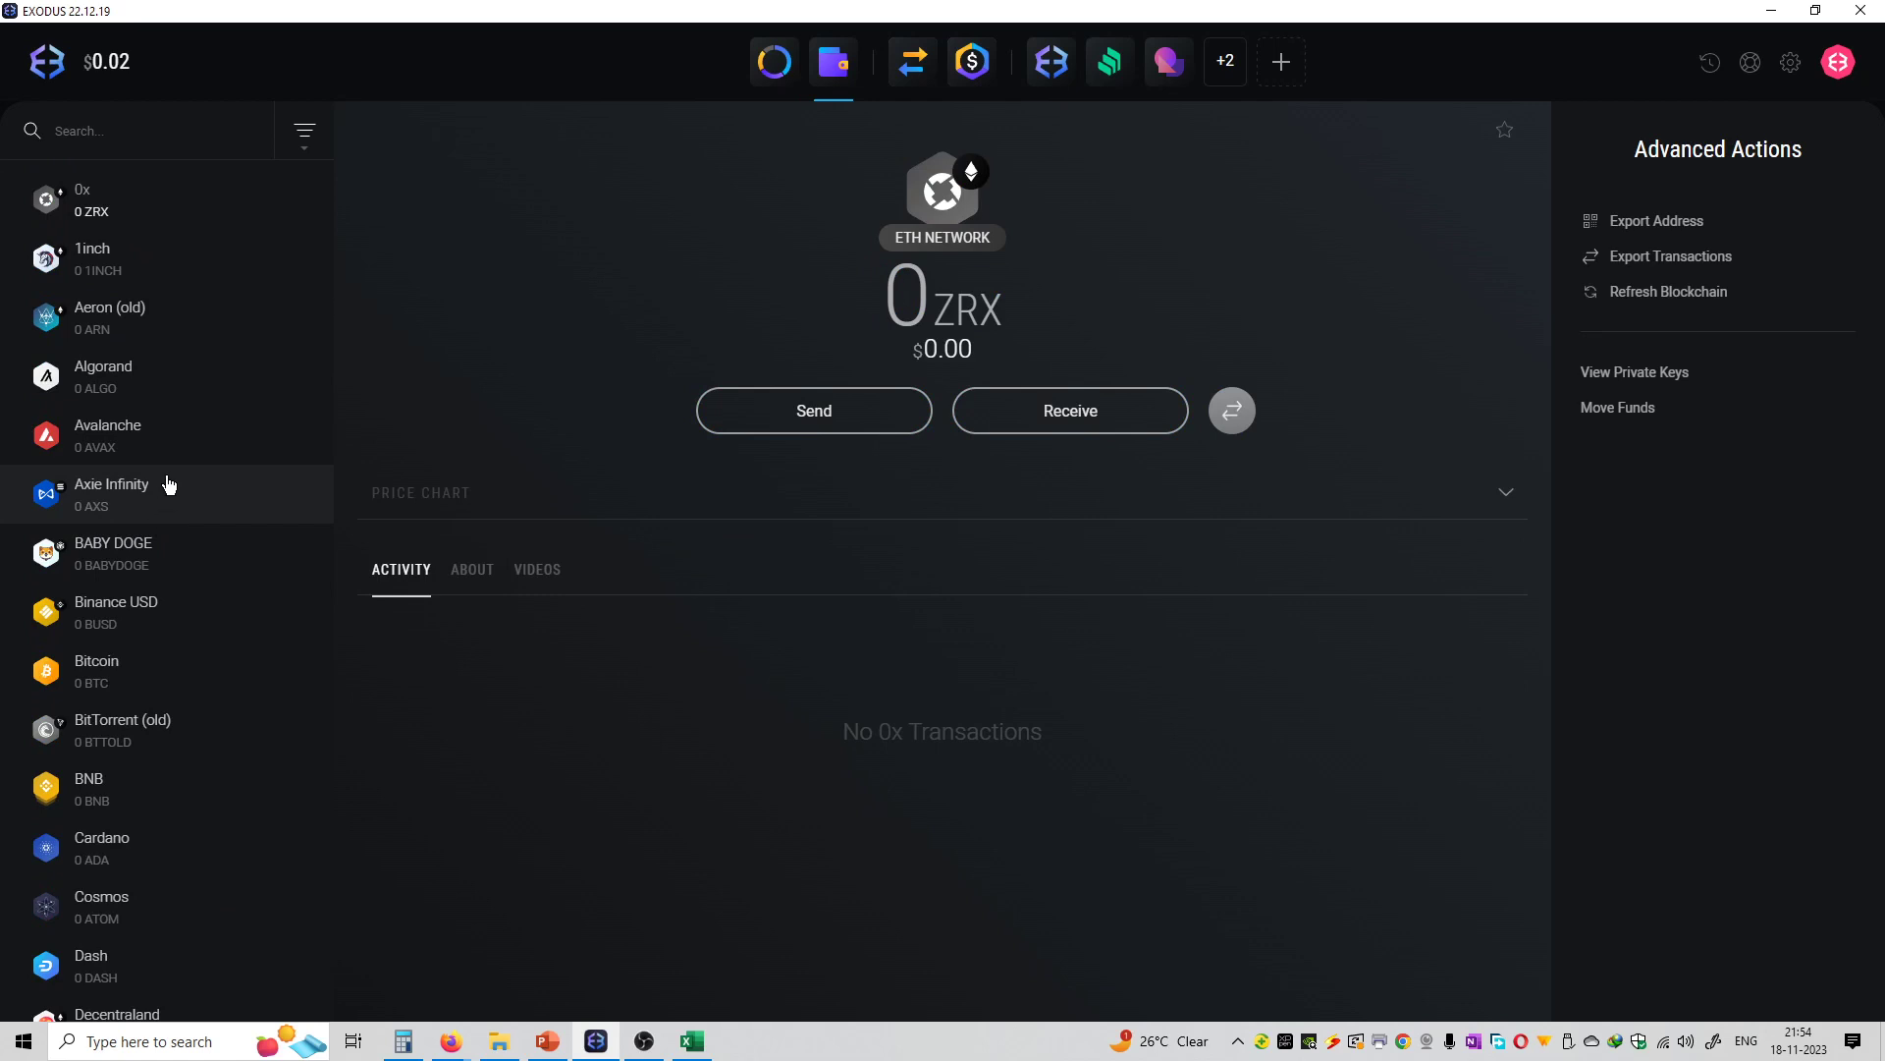
left_click(108, 319)
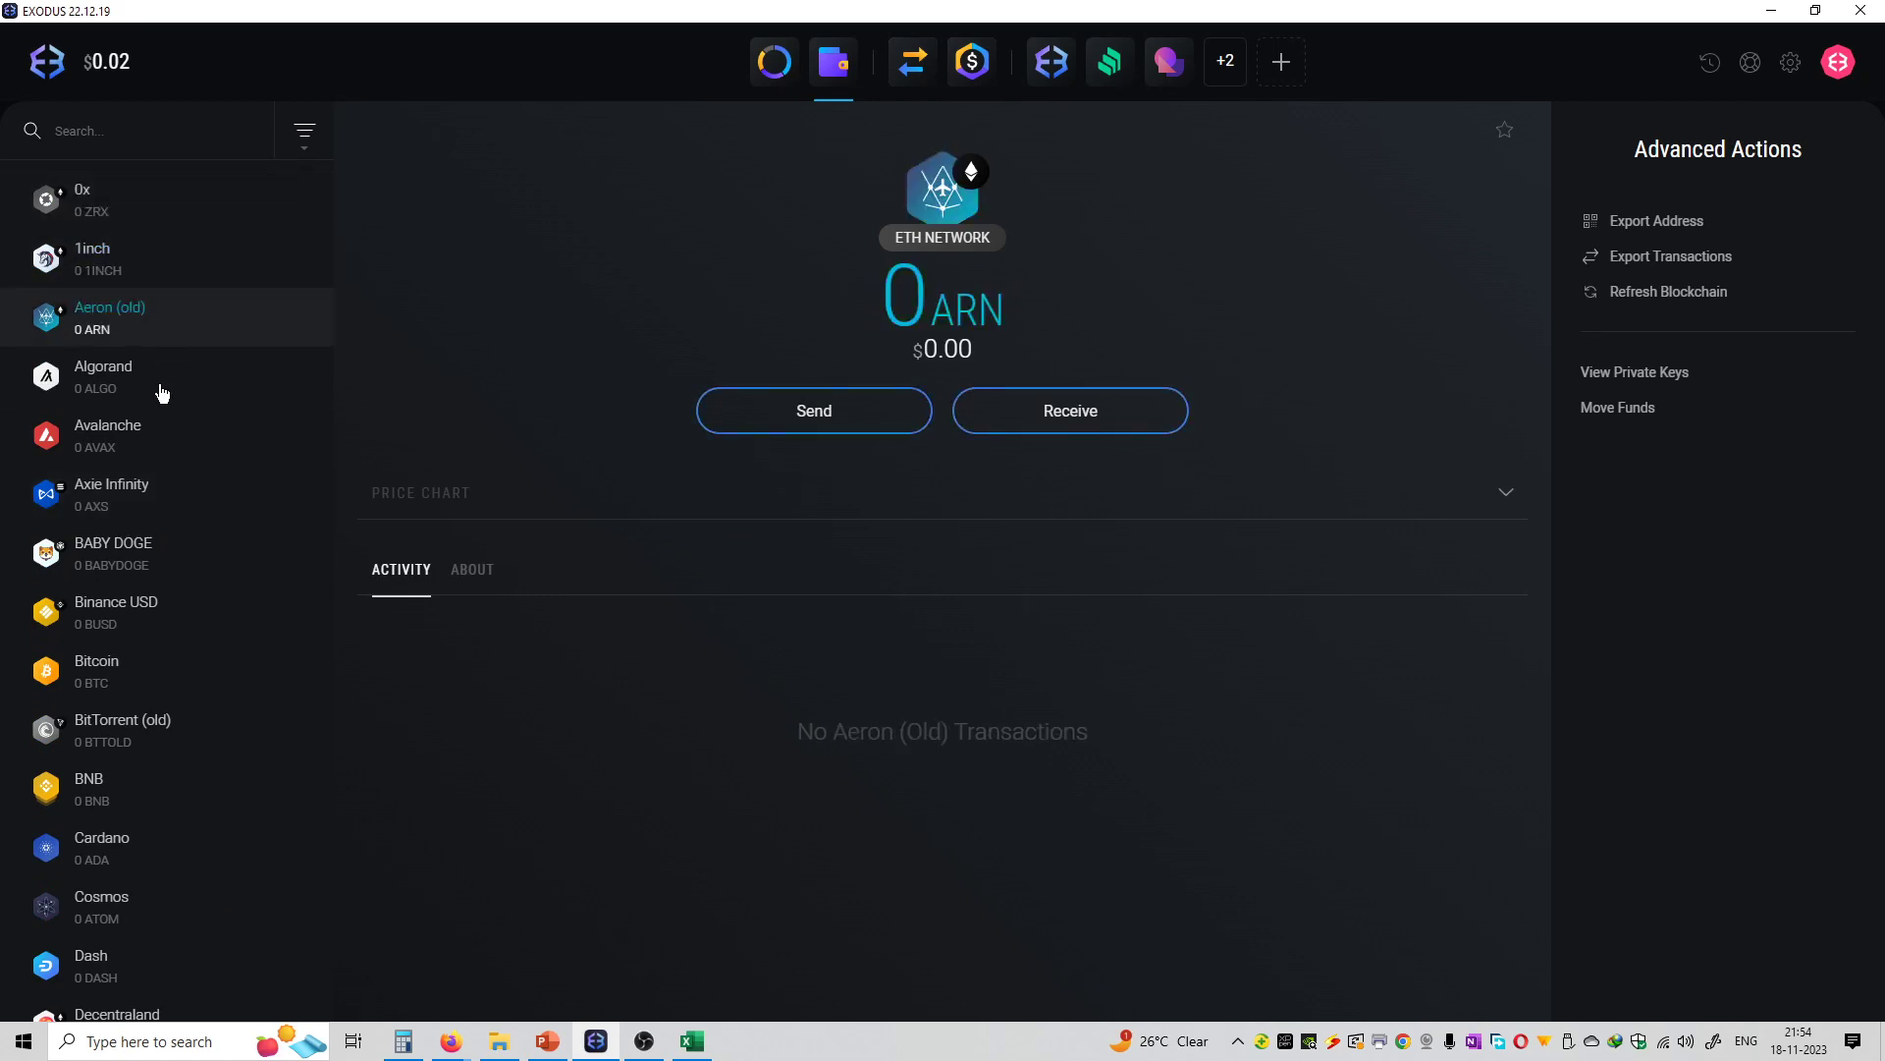
left_click(108, 436)
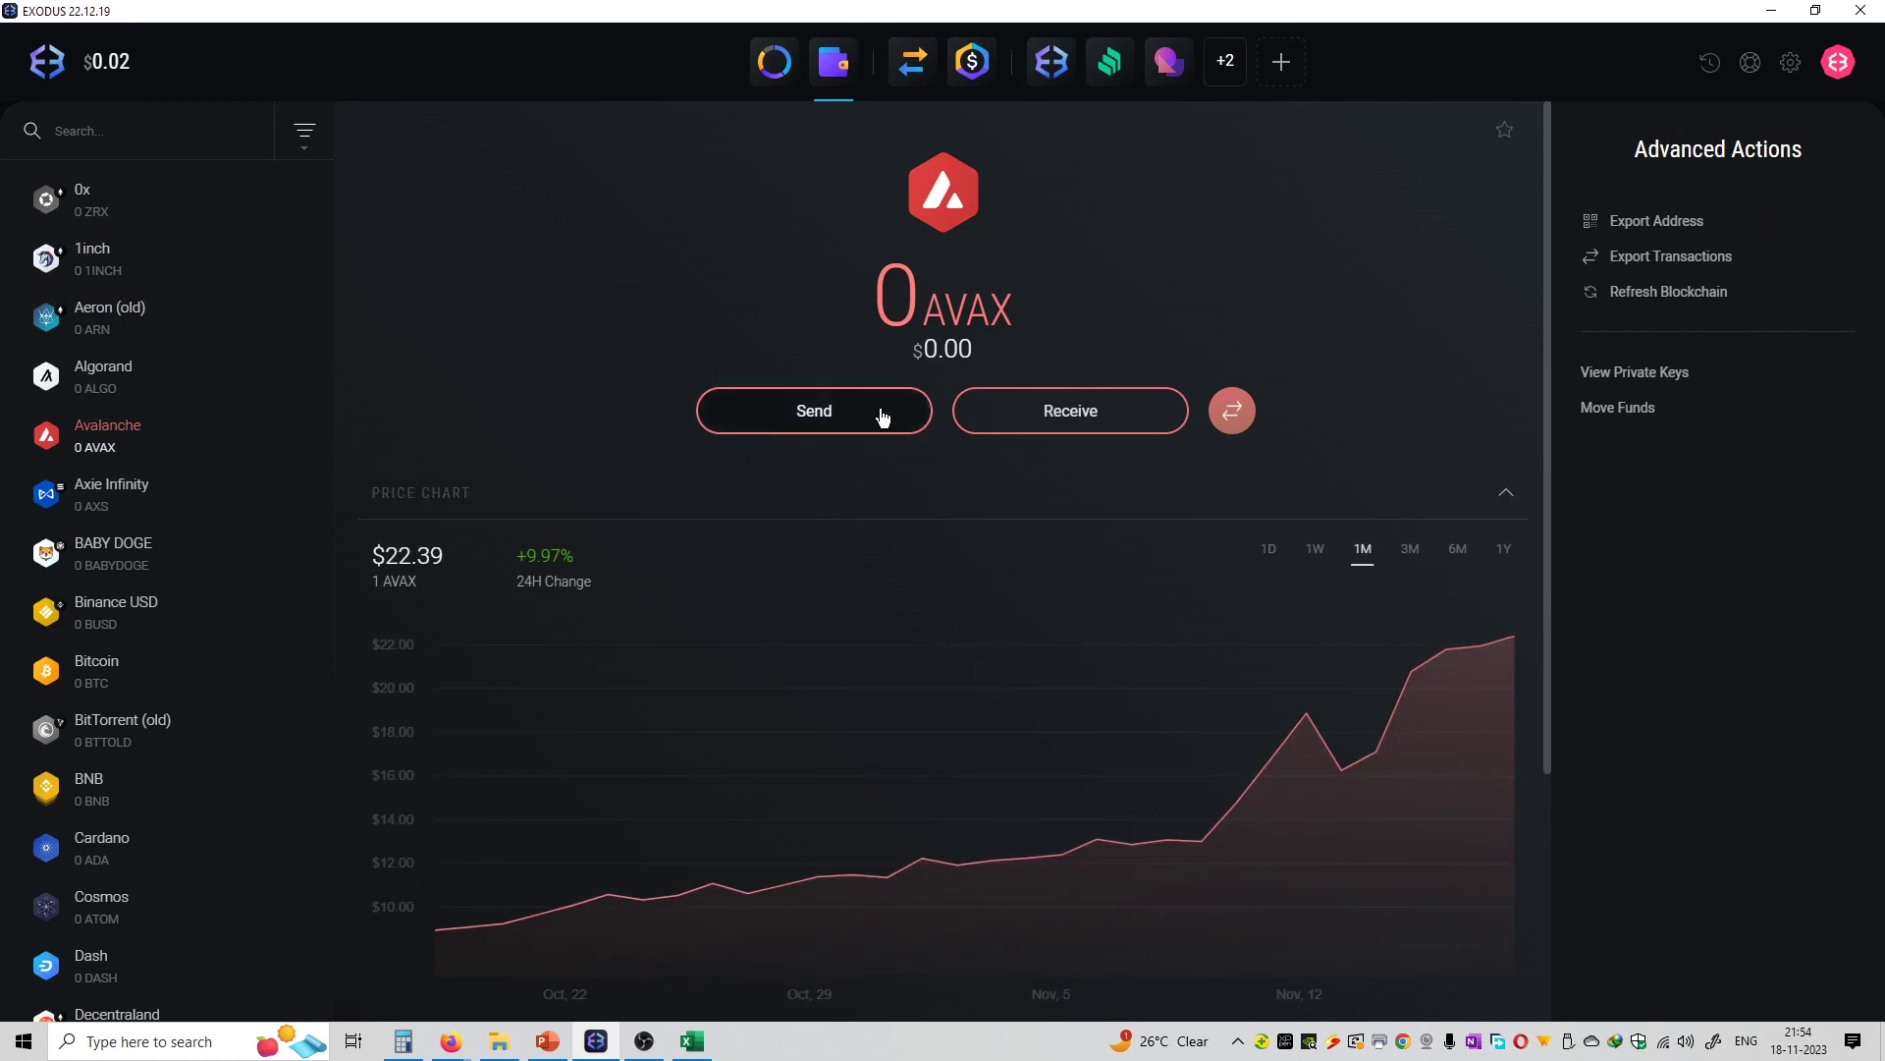
mouse_move(548, 385)
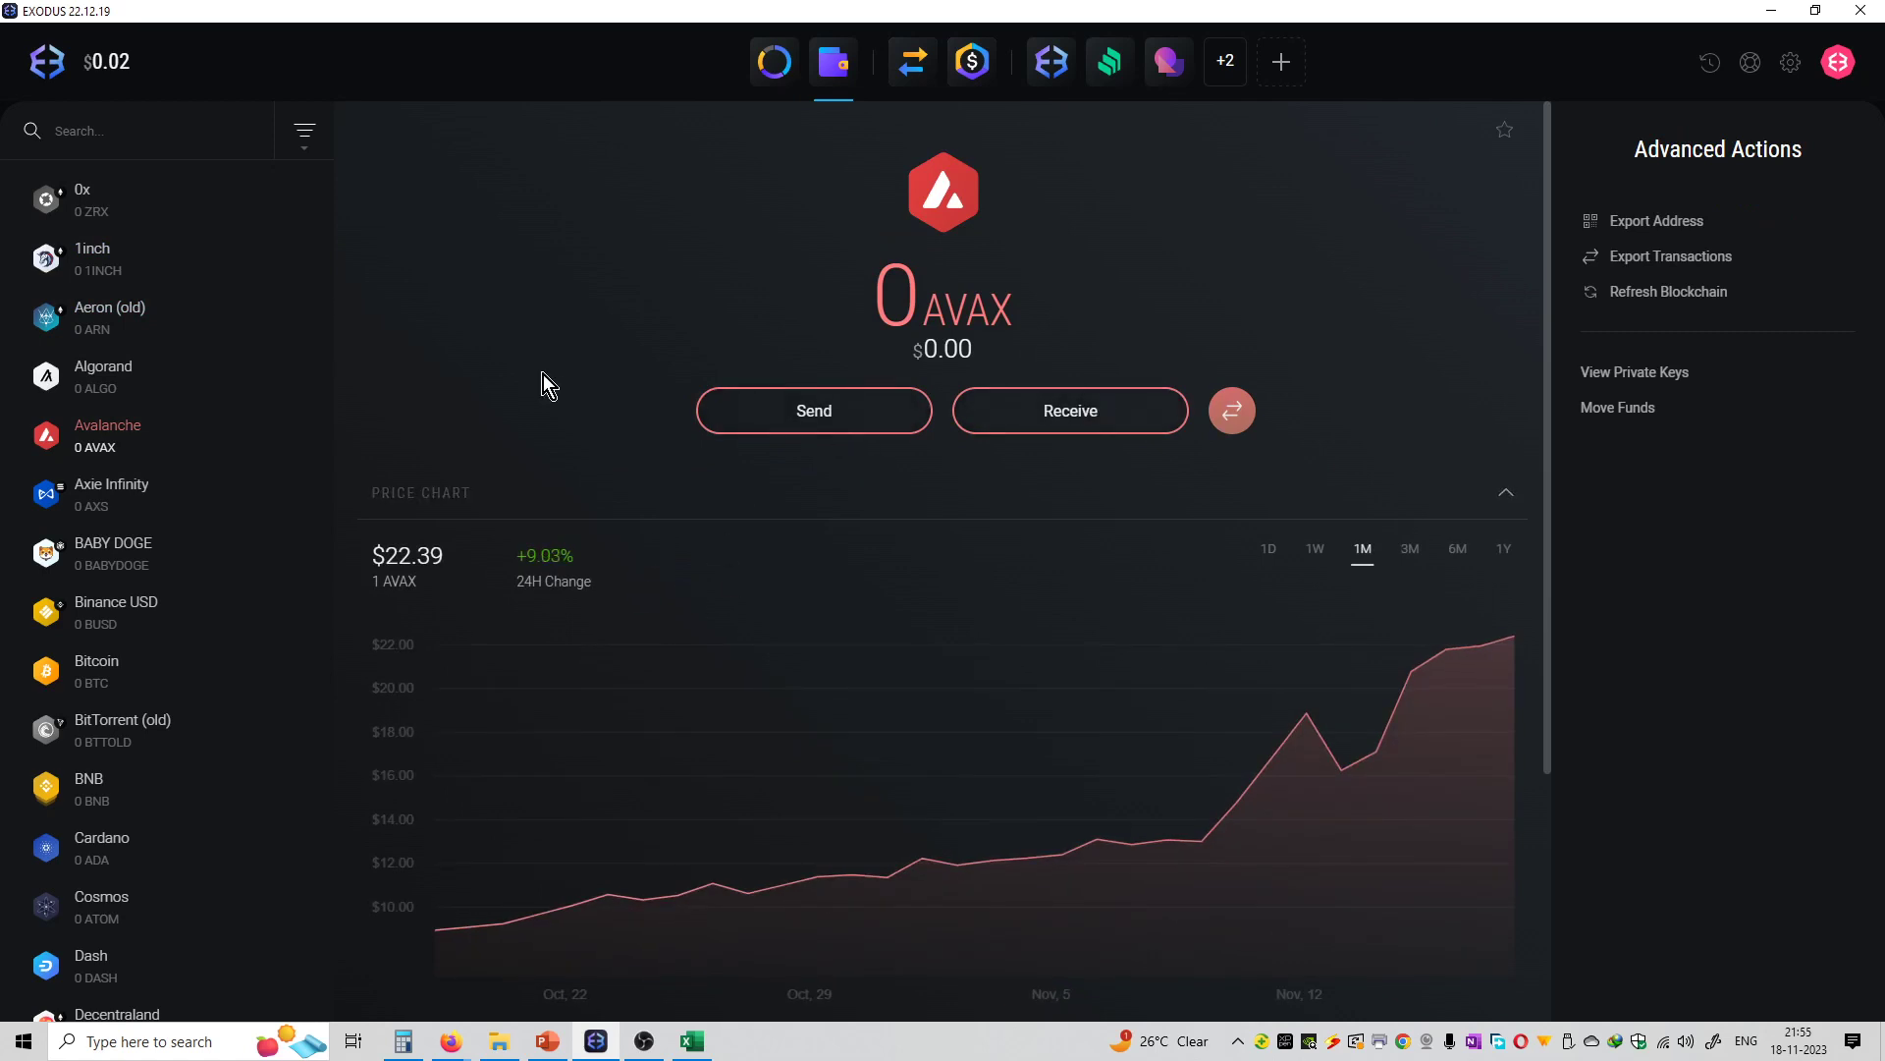